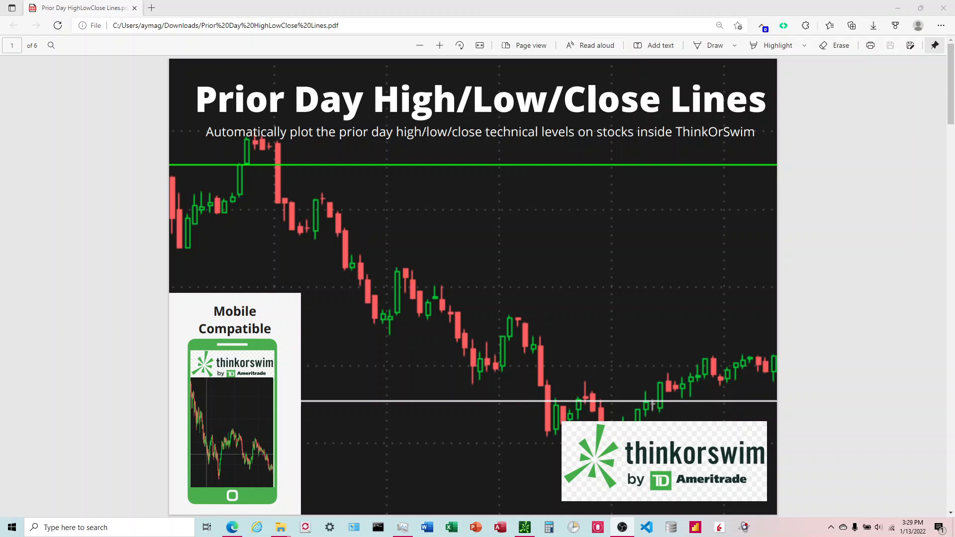
Scroll the guide from the title page through the Previously Covered, Today's Code and Future Codes lists.
scroll(down, 3)
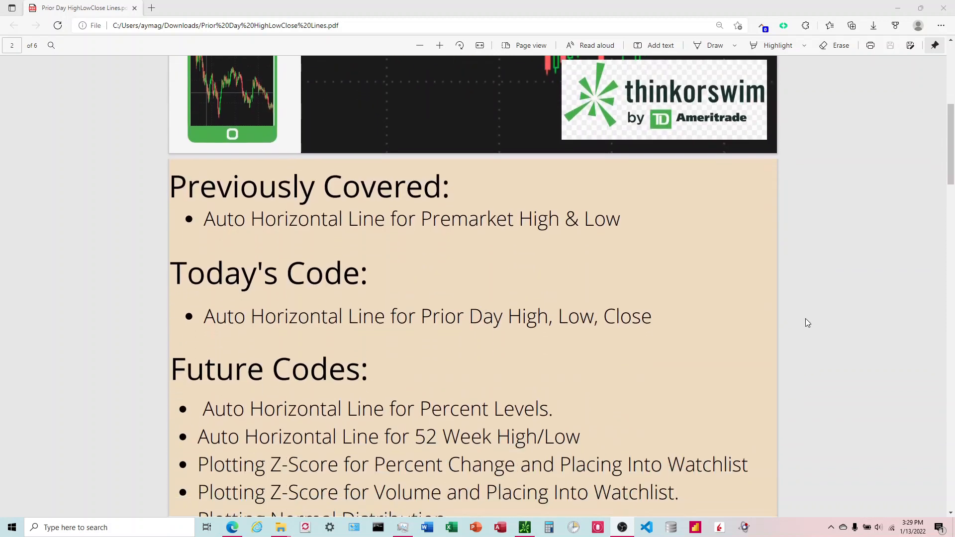
scroll(down, 3)
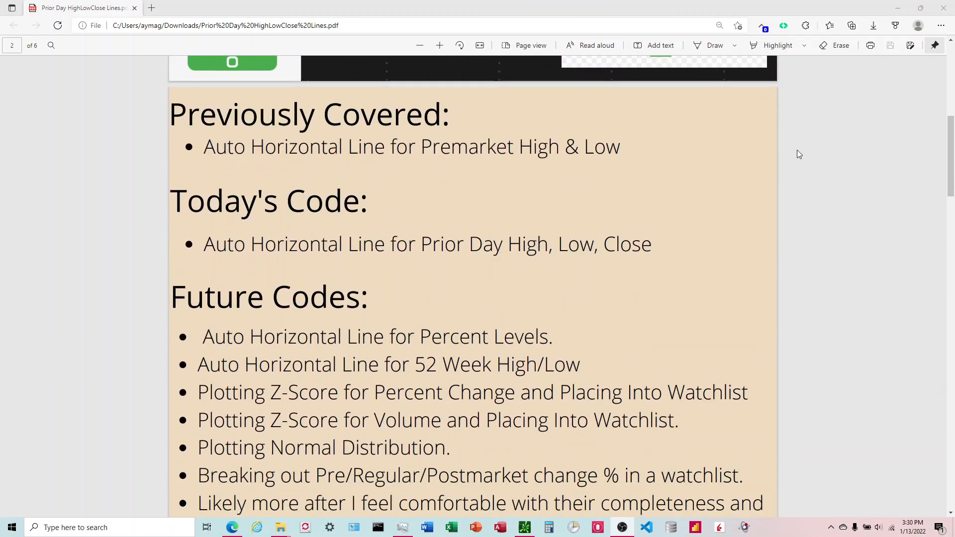
mouse_move(693, 188)
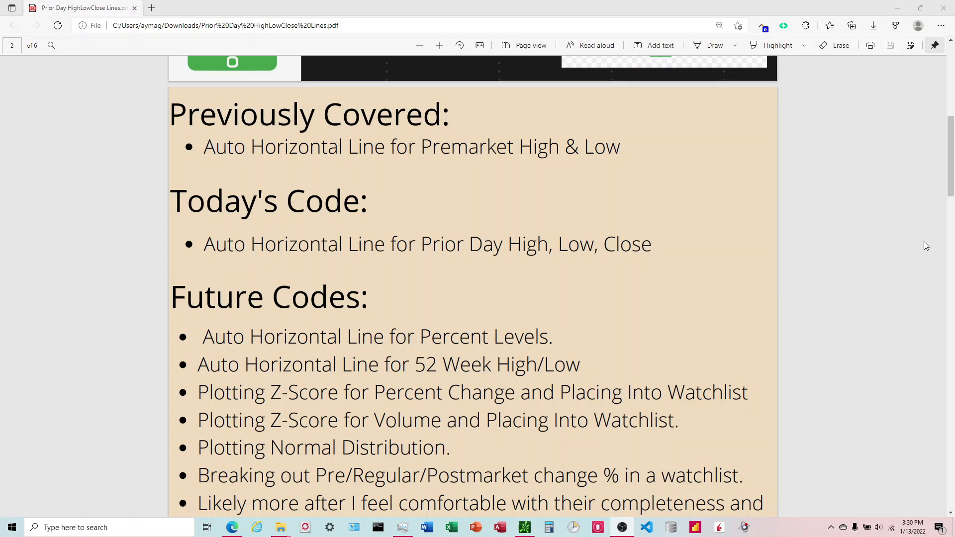
mouse_move(698, 244)
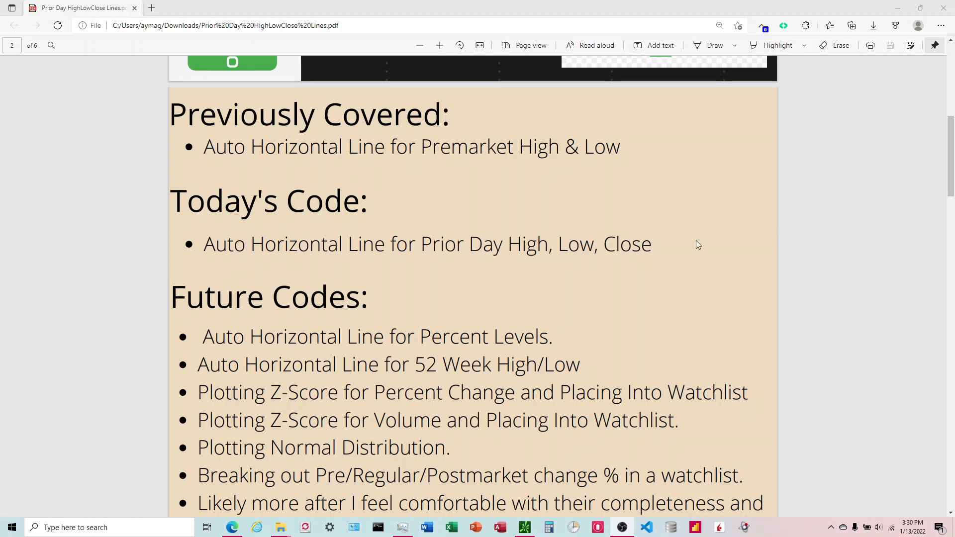
scroll(down, 3)
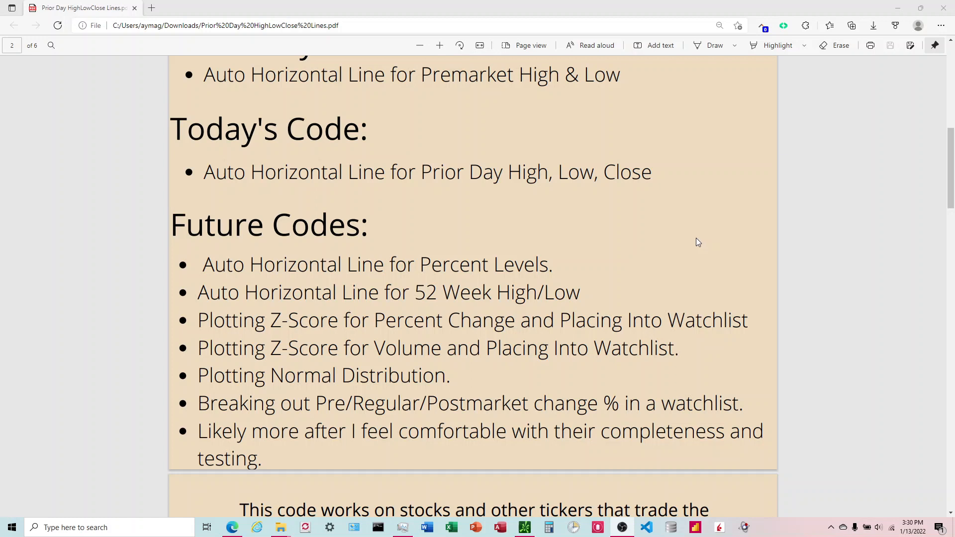
mouse_move(696, 240)
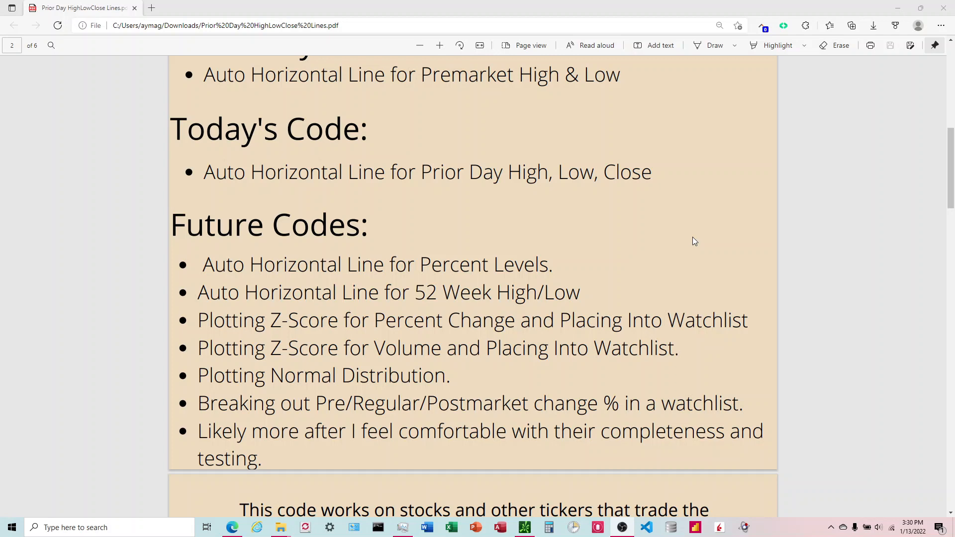
scroll(down, 3)
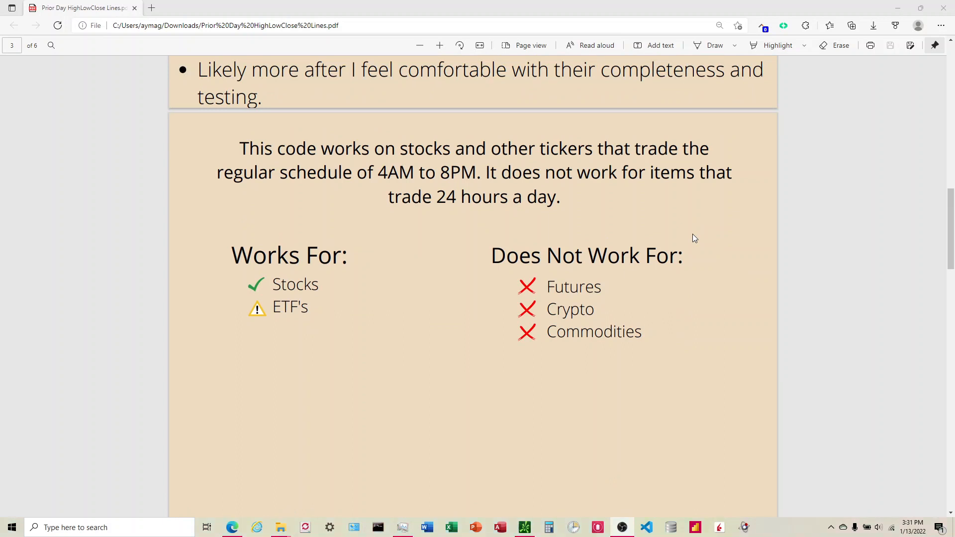
mouse_move(710, 211)
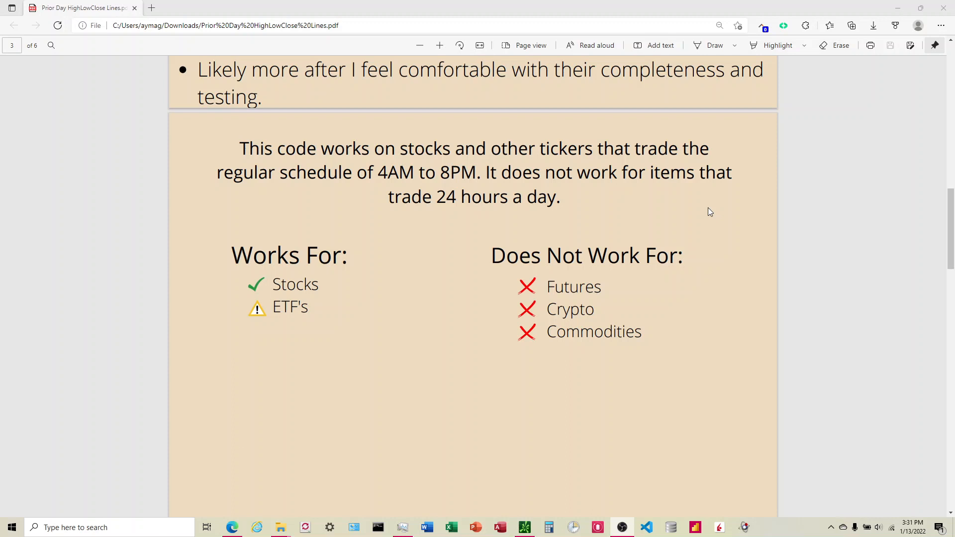
mouse_move(710, 167)
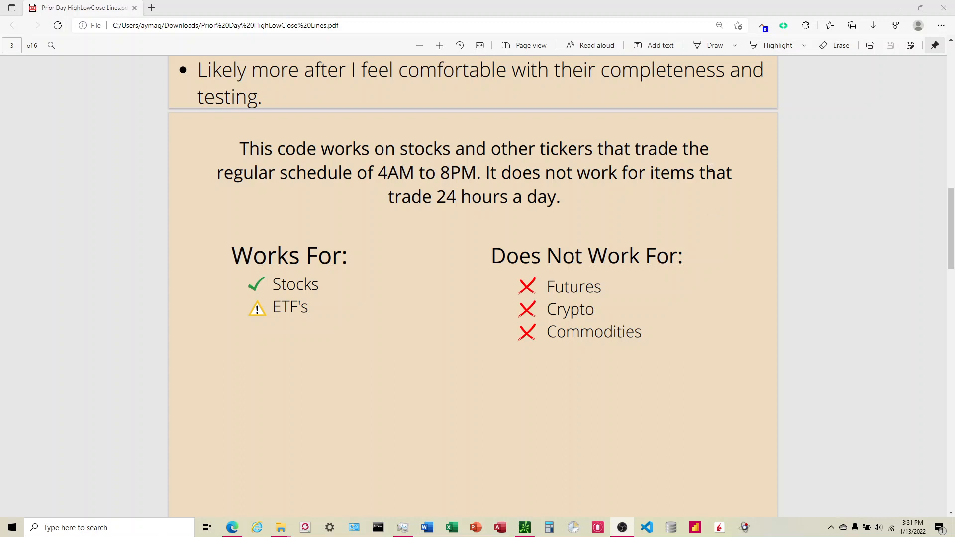
mouse_move(660, 181)
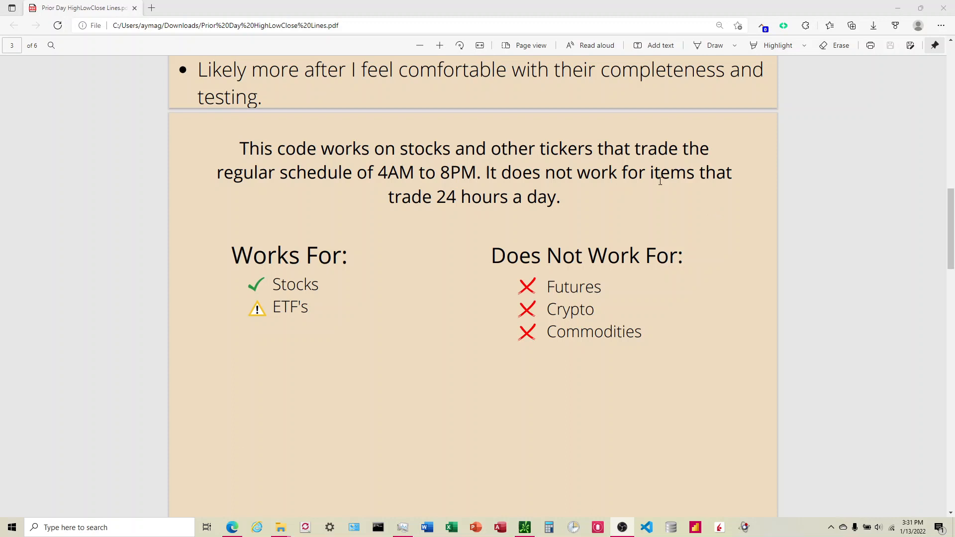
mouse_move(588, 309)
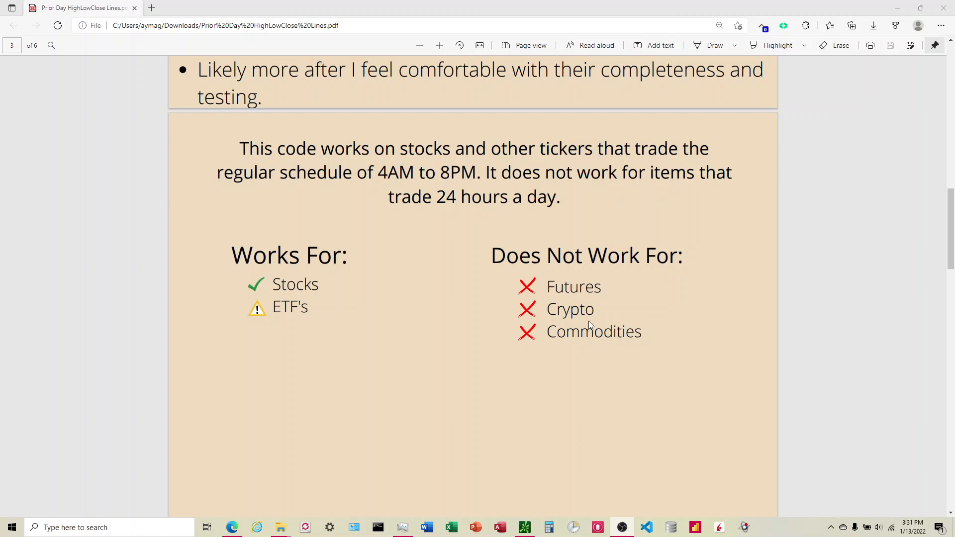
mouse_move(341, 286)
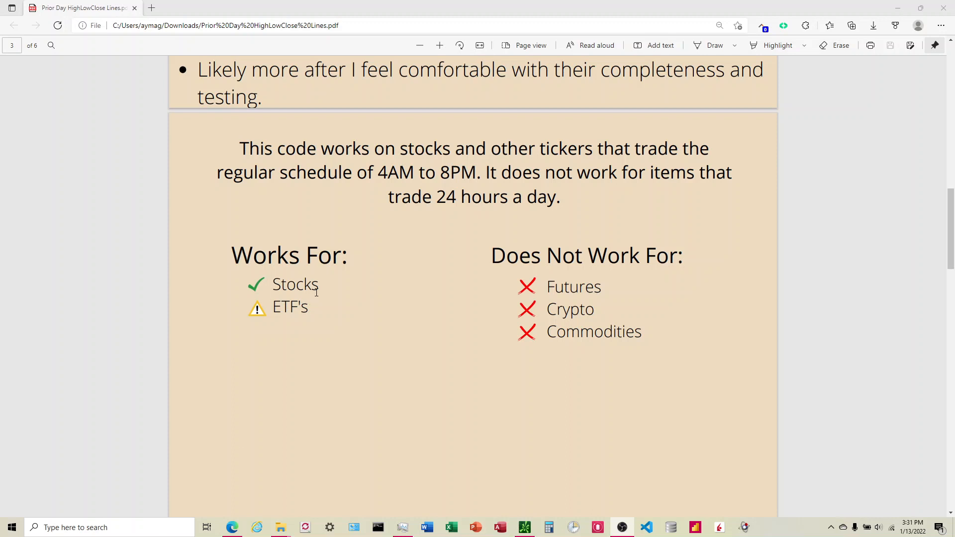
Scroll to page 3's Works For / Does Not Work For compatibility section.
scroll(down, 3)
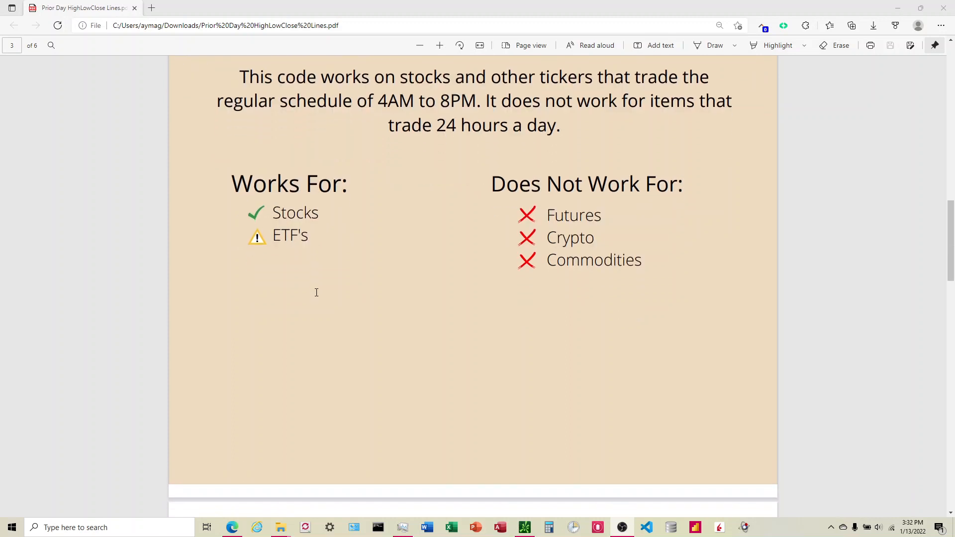
Scroll past the Solves 3 Issues page to page 5's two example chart pictures with prior-day lines.
scroll(down, 3)
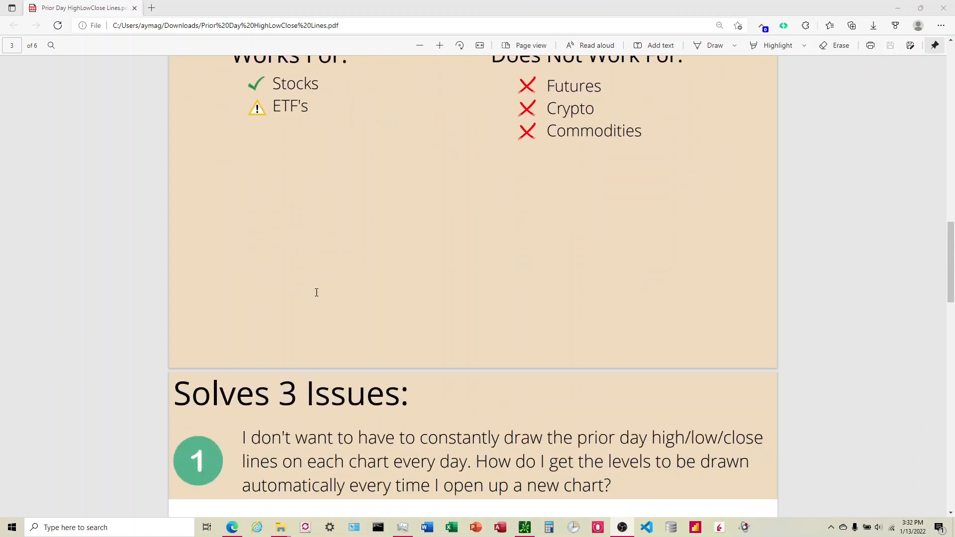
scroll(down, 3)
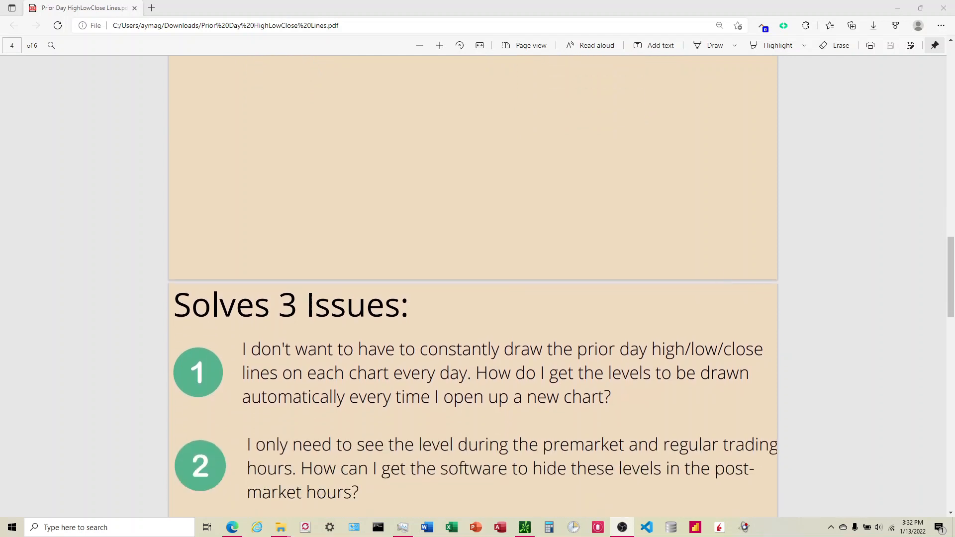
scroll(down, 3)
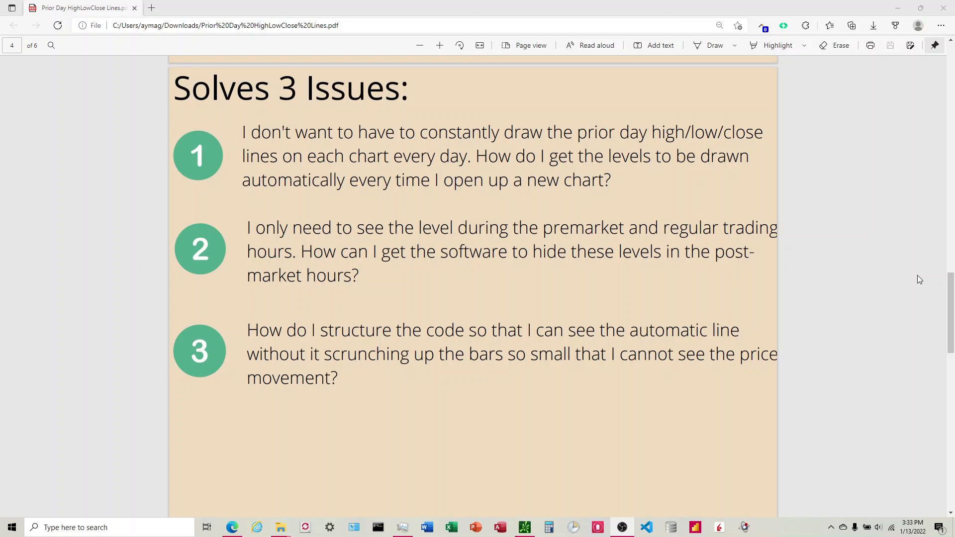
scroll(down, 3)
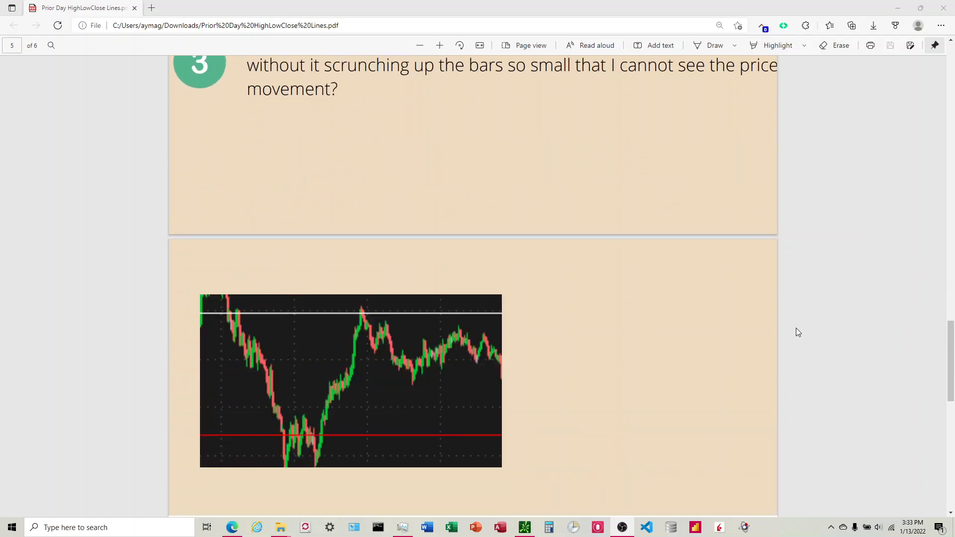
scroll(down, 3)
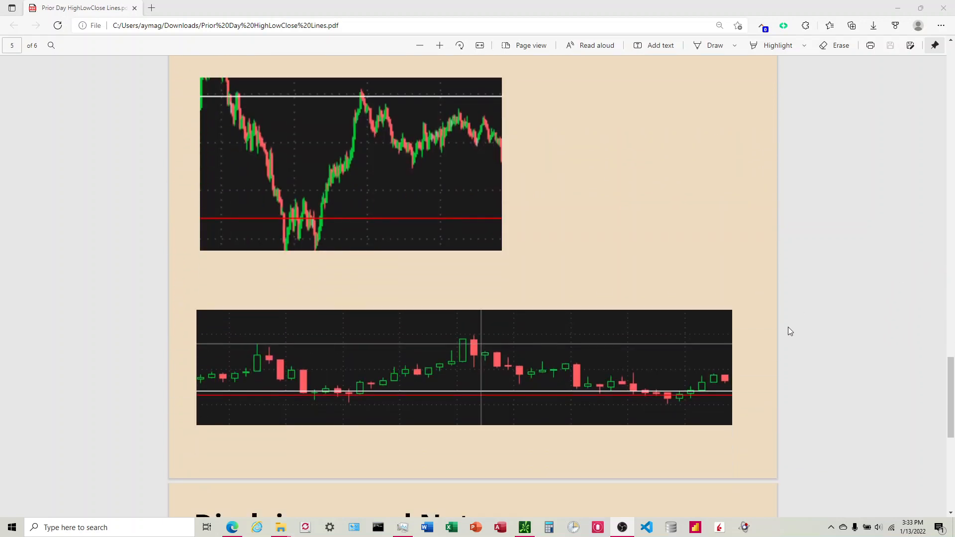
scroll(down, 3)
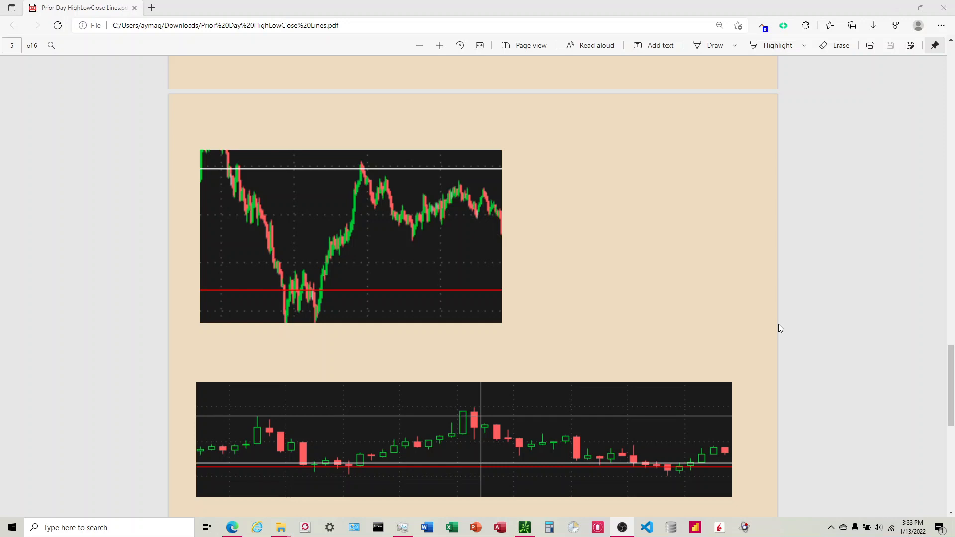
mouse_move(709, 362)
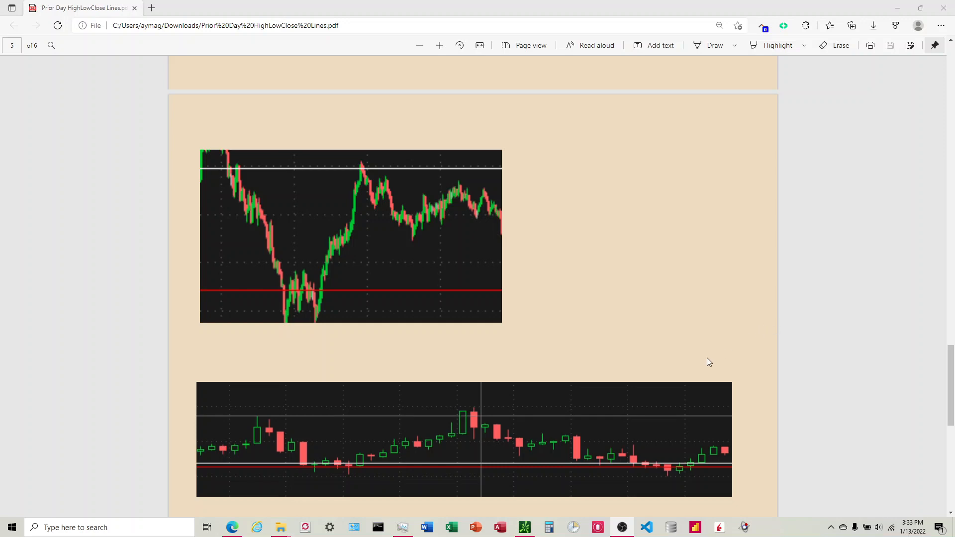
Switch to thinkorswim and zoom the SPY chart out over five days of prior-day high/low/close lines.
click(524, 527)
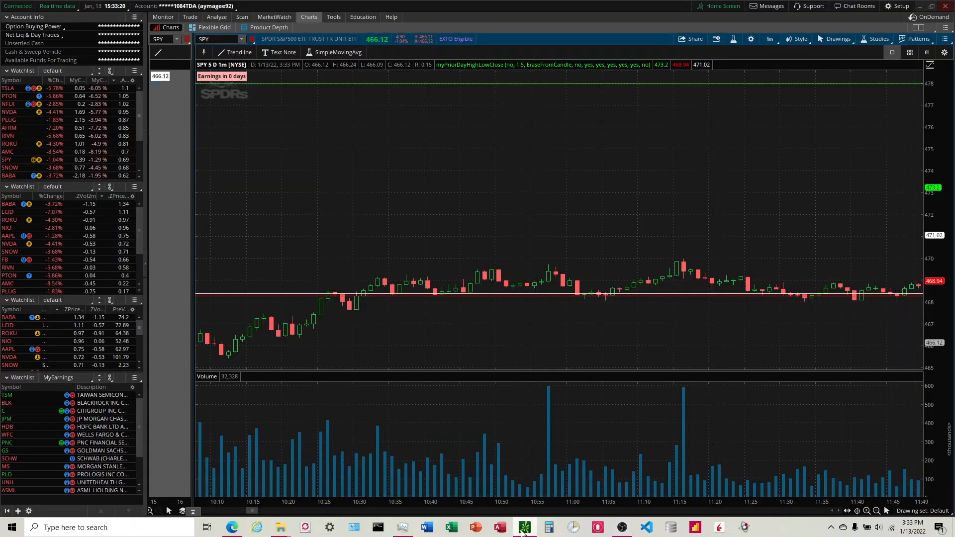
scroll(left, 3)
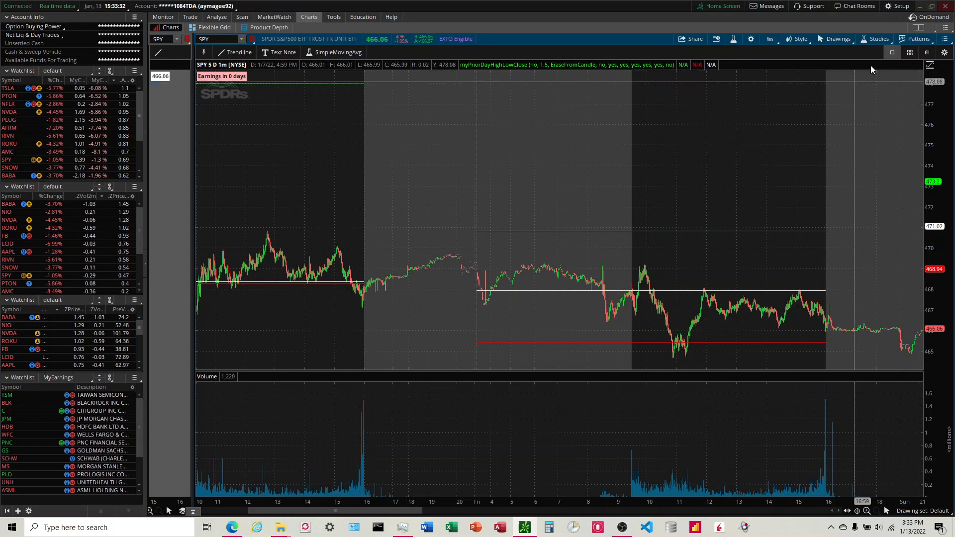
click(878, 39)
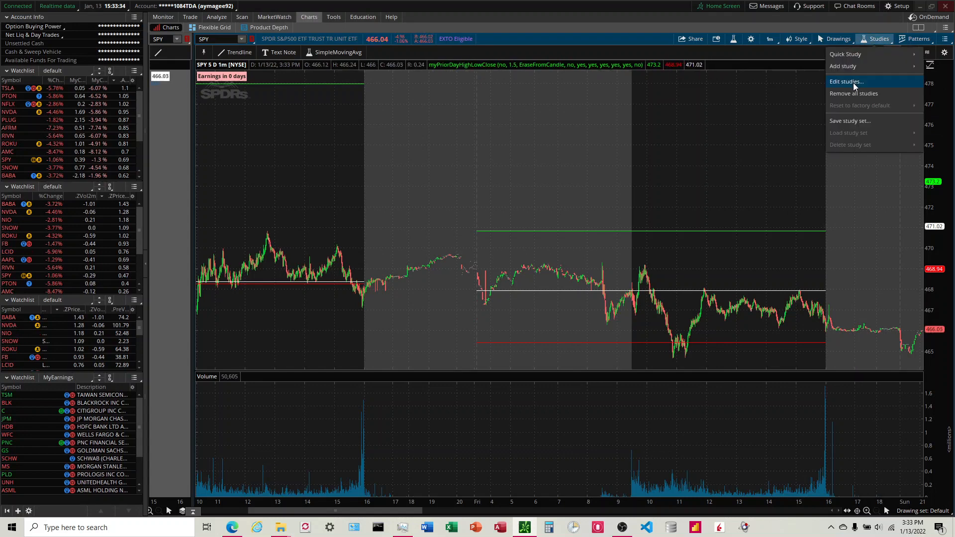
In Edit studies, toggle the myPriorDayHighLowClose show-prior-day-high choice and confirm the settings.
click(845, 81)
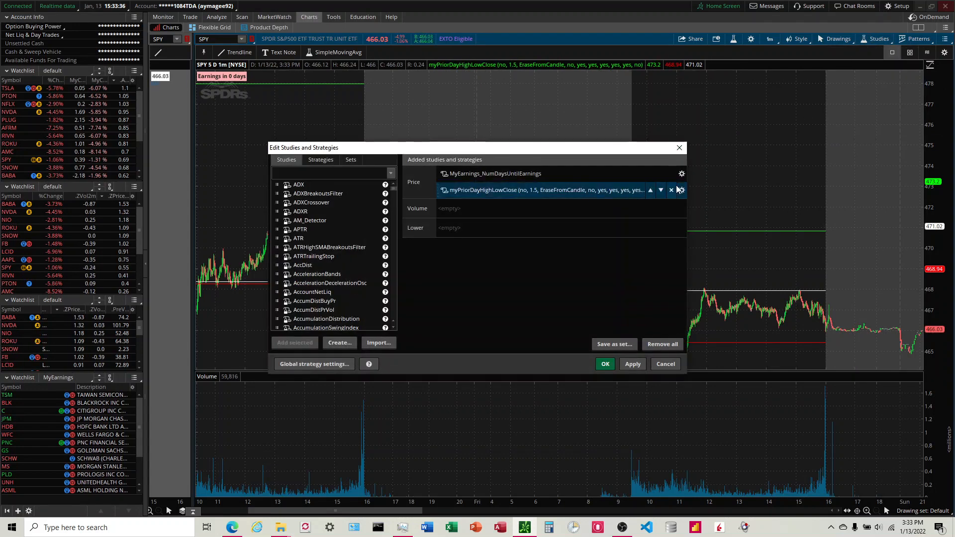
click(681, 190)
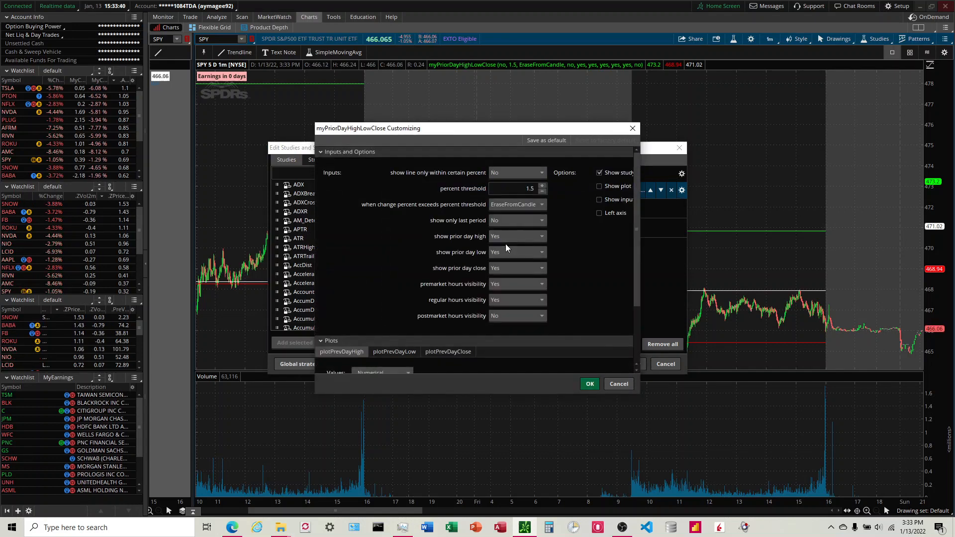
click(517, 252)
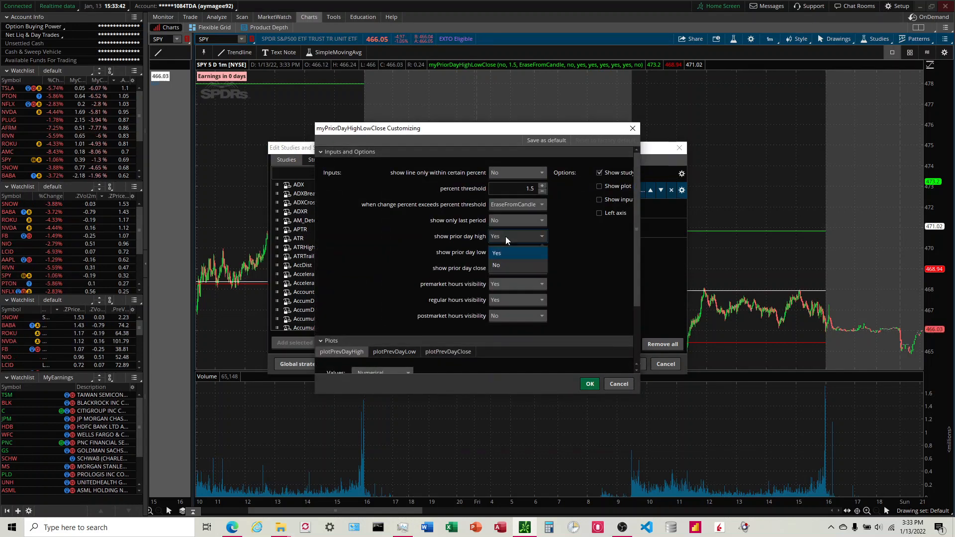
click(516, 268)
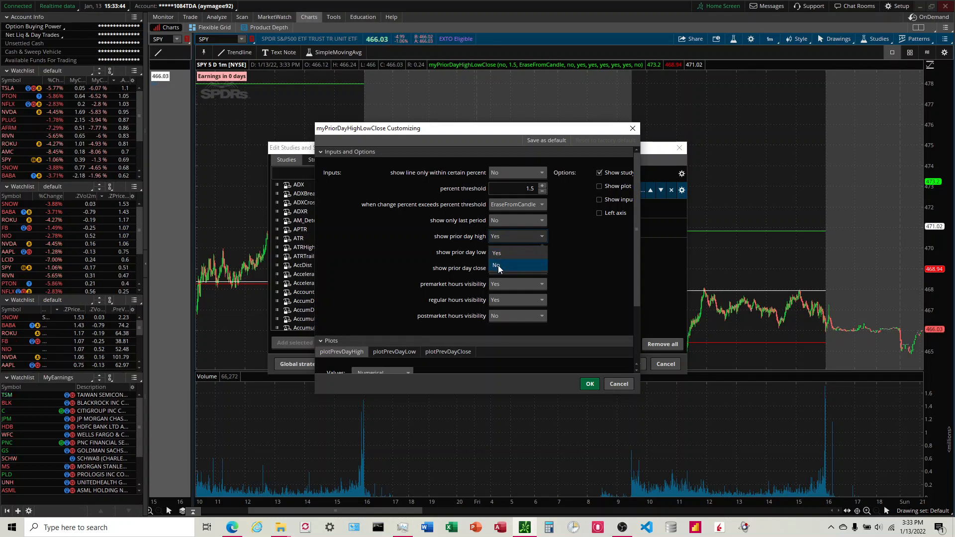
click(517, 268)
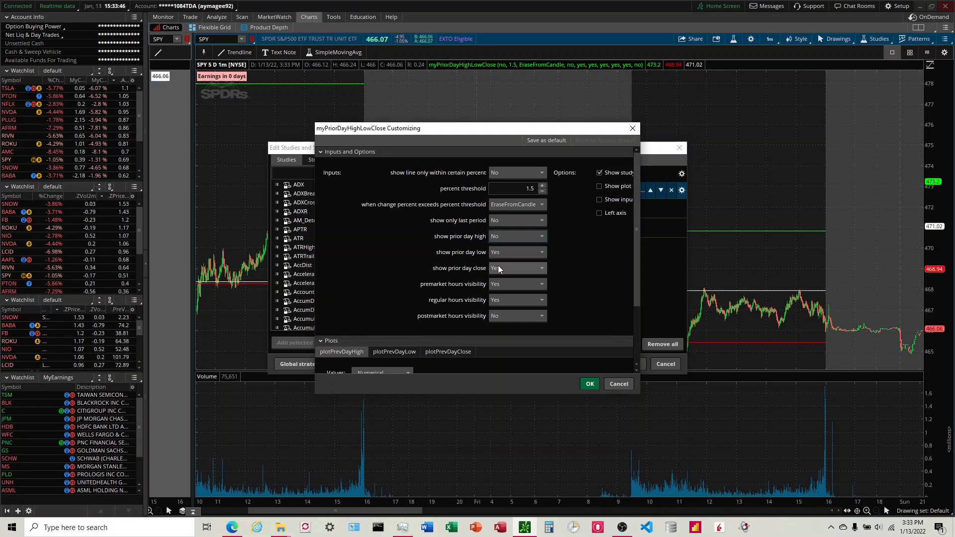
click(587, 384)
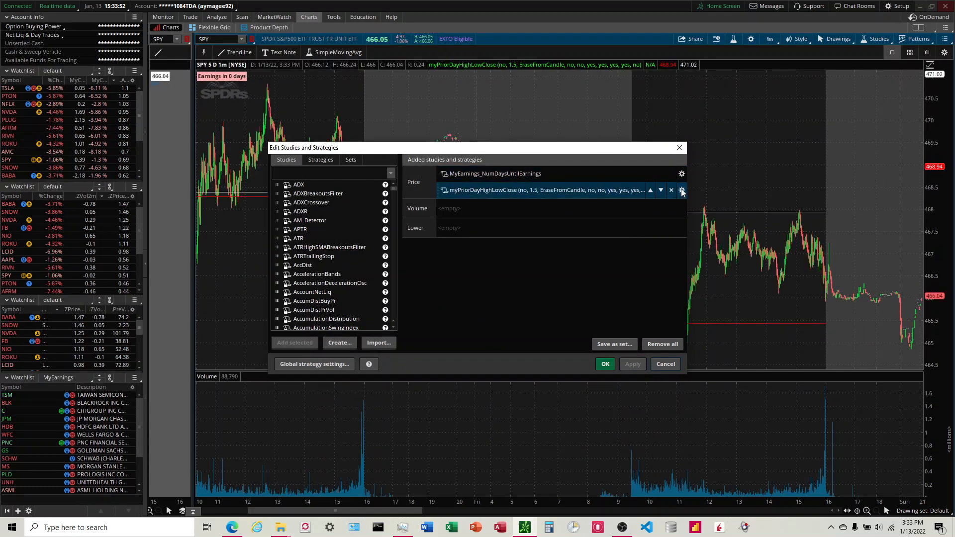
Reopen the study settings and keep postmarket hours visibility at Yes.
click(682, 190)
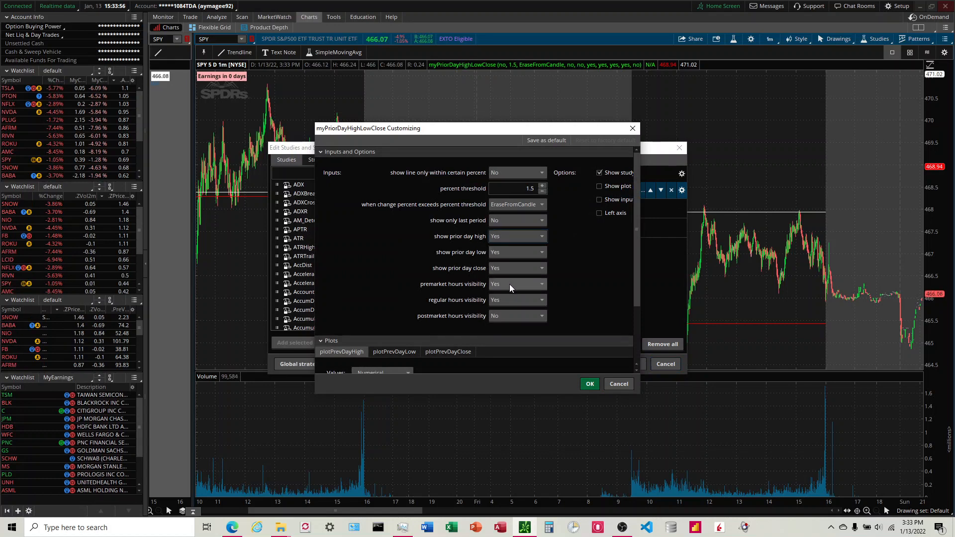
click(517, 315)
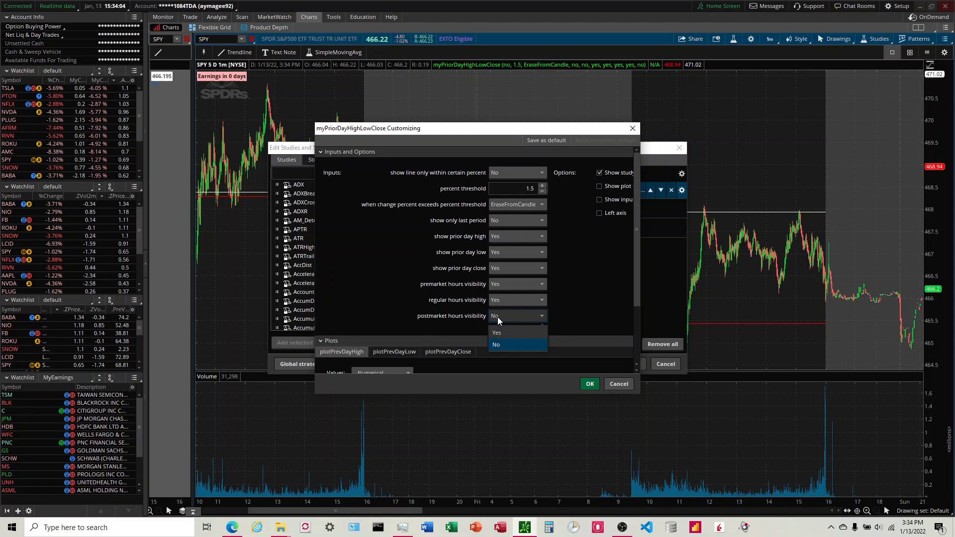
click(496, 332)
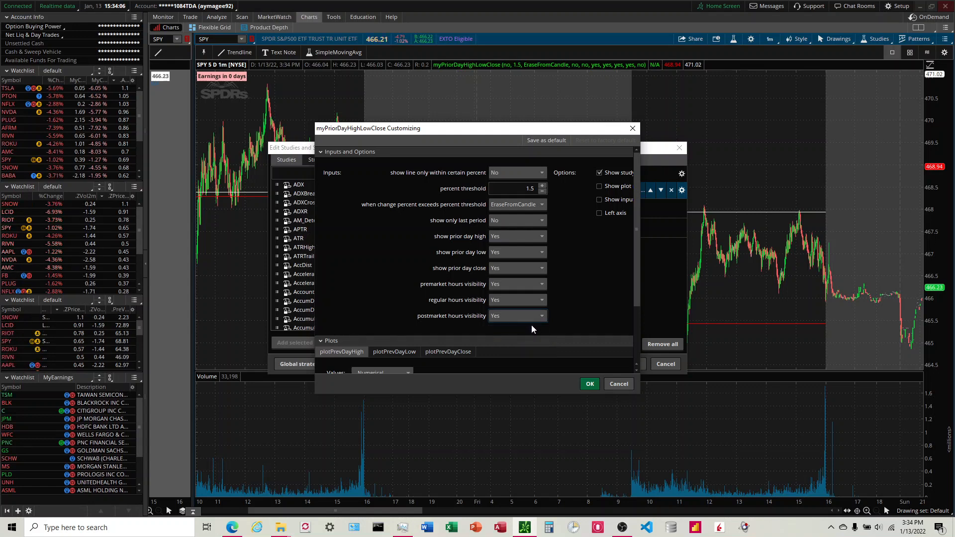
Apply the study, then set postmarket hours visibility to No and confirm the settings.
click(587, 384)
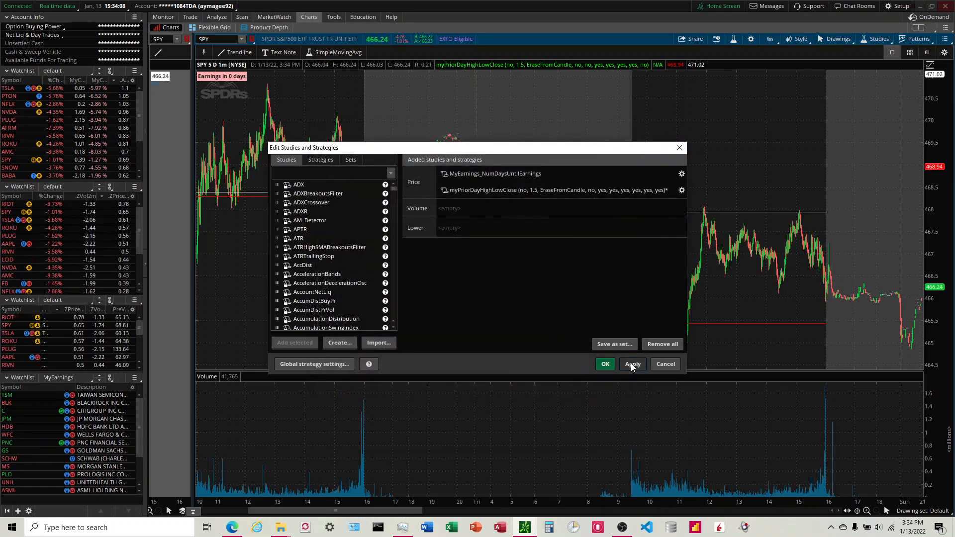
click(633, 364)
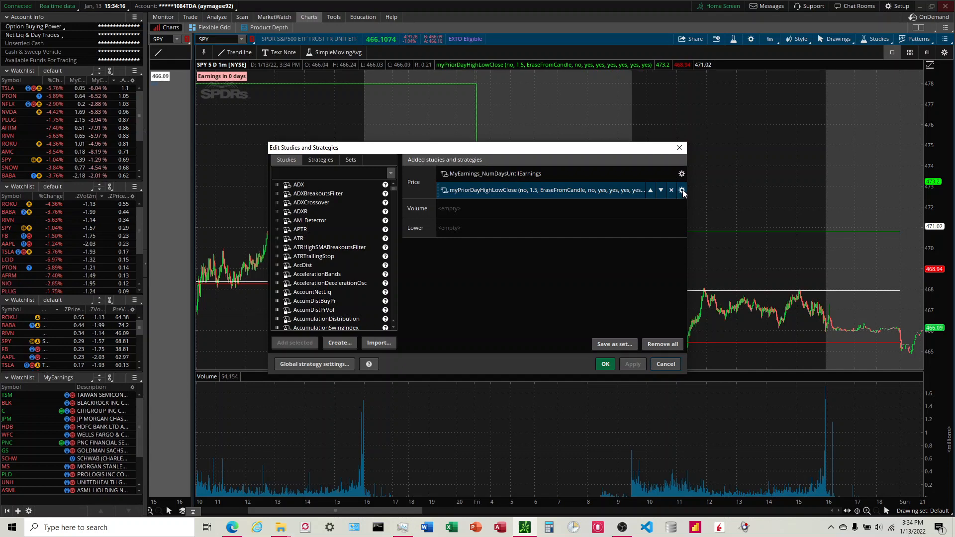
click(682, 189)
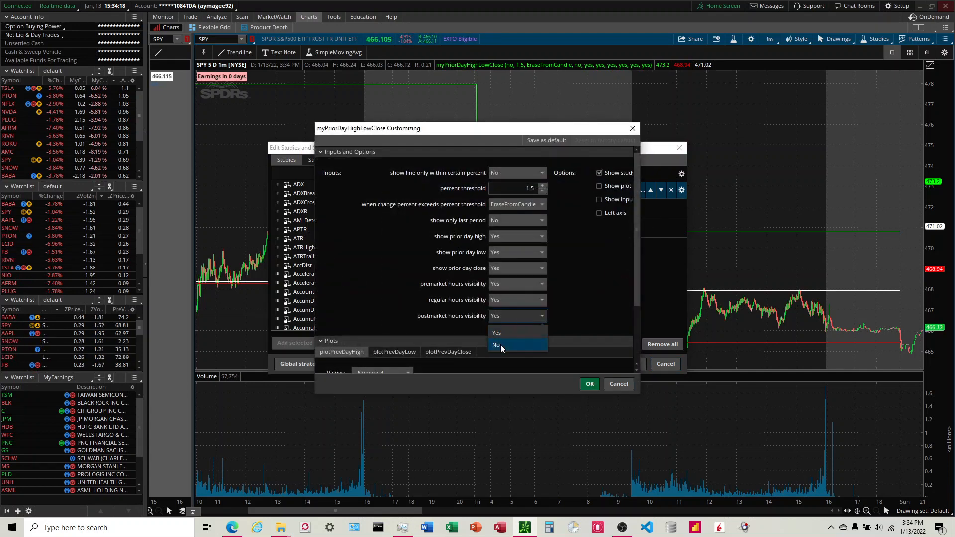
click(498, 345)
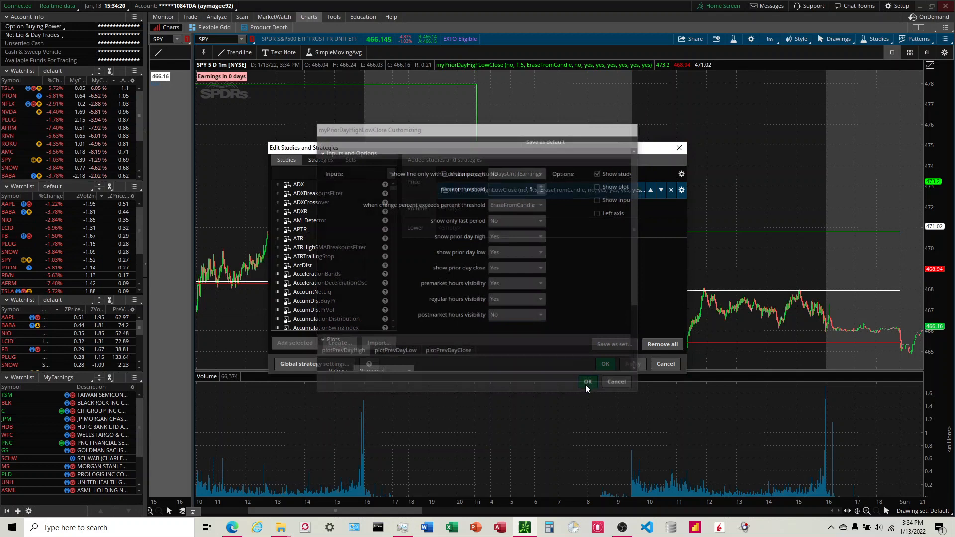
click(587, 381)
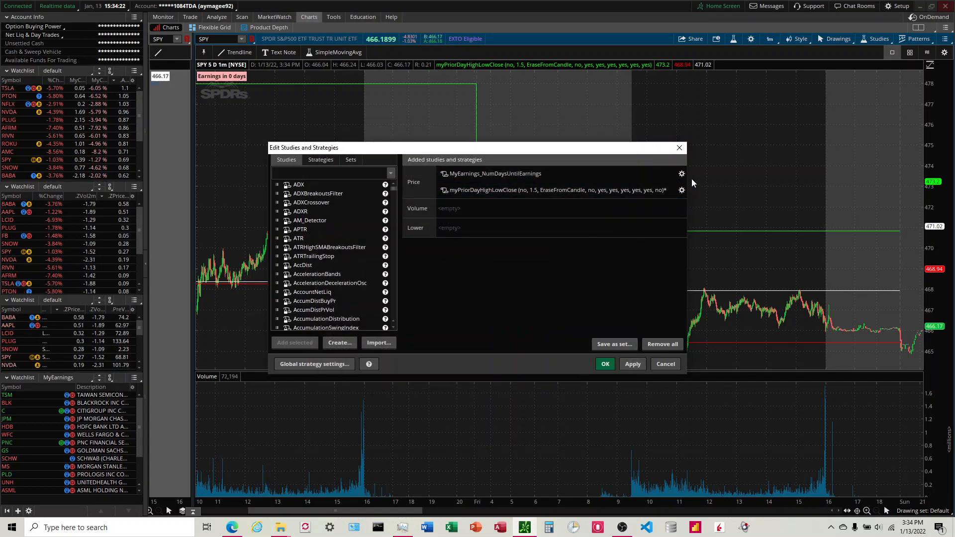
click(680, 190)
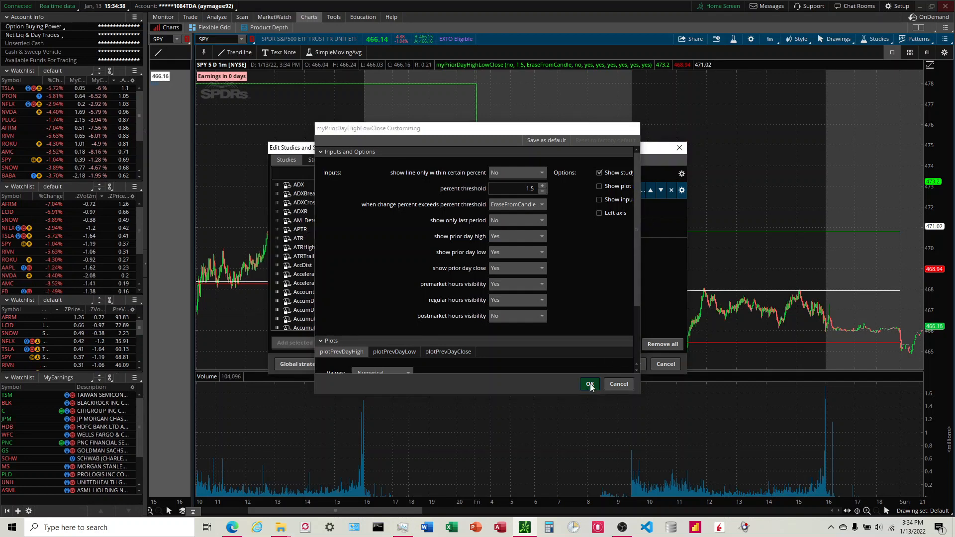
click(588, 384)
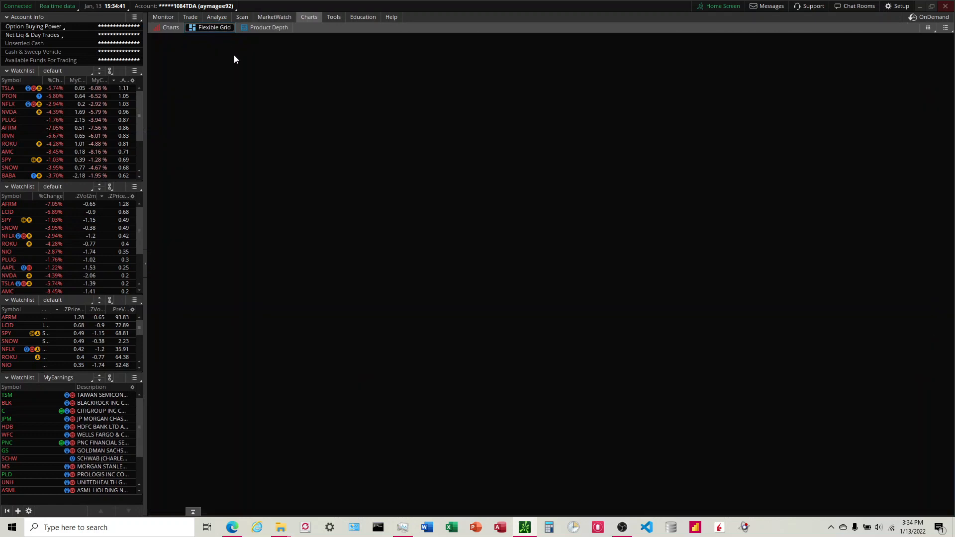
Switch the chart area to the Flexible Grid of SPY, TSLA, LCID, BABA, NVDA and RIVN.
click(215, 28)
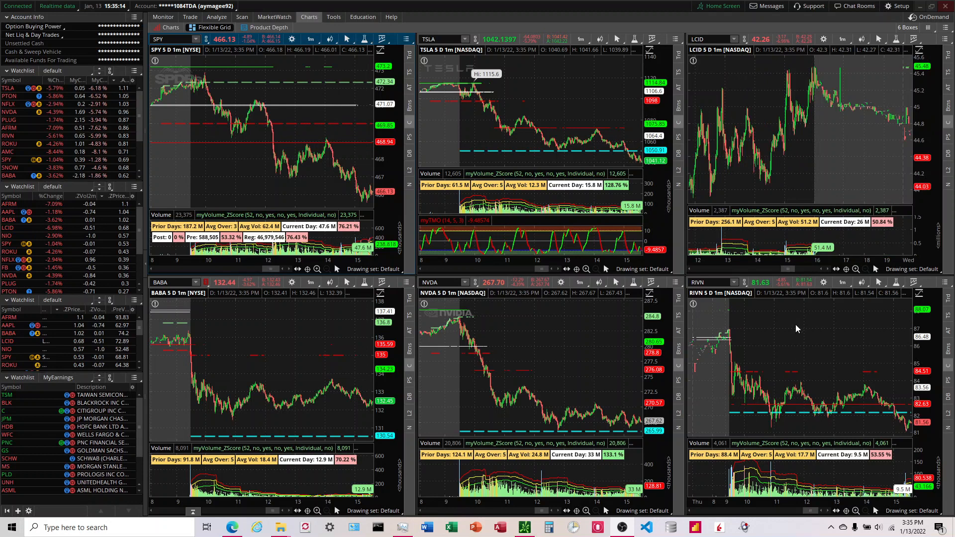
mouse_move(725, 382)
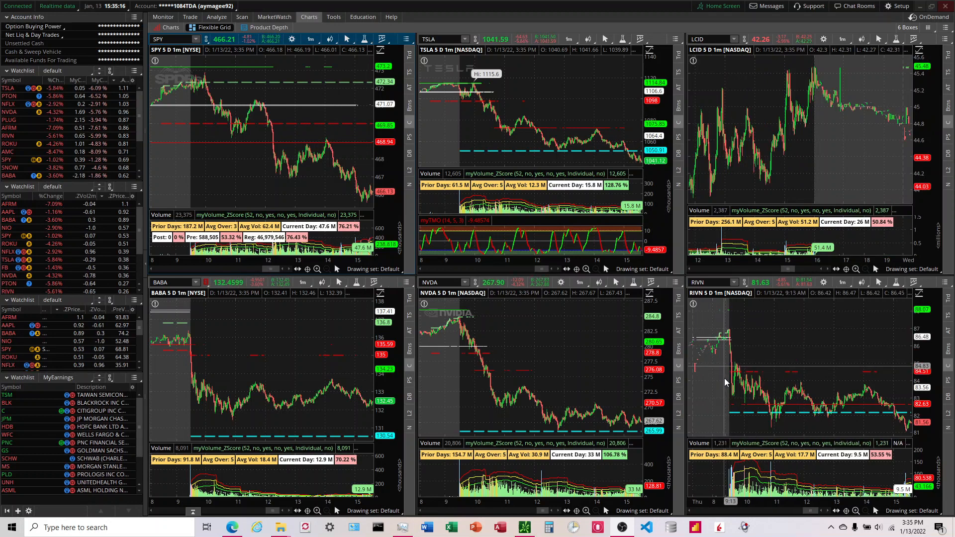
mouse_move(780, 397)
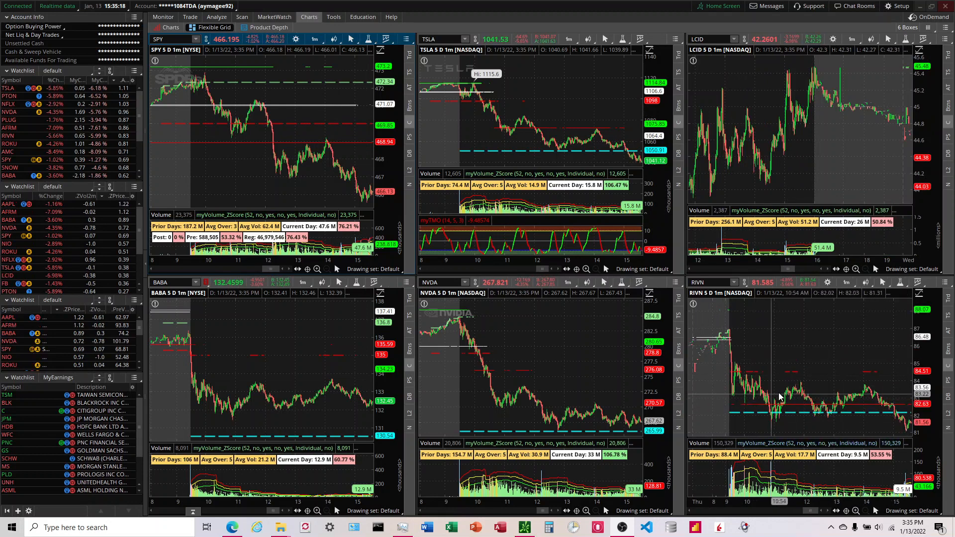
mouse_move(706, 339)
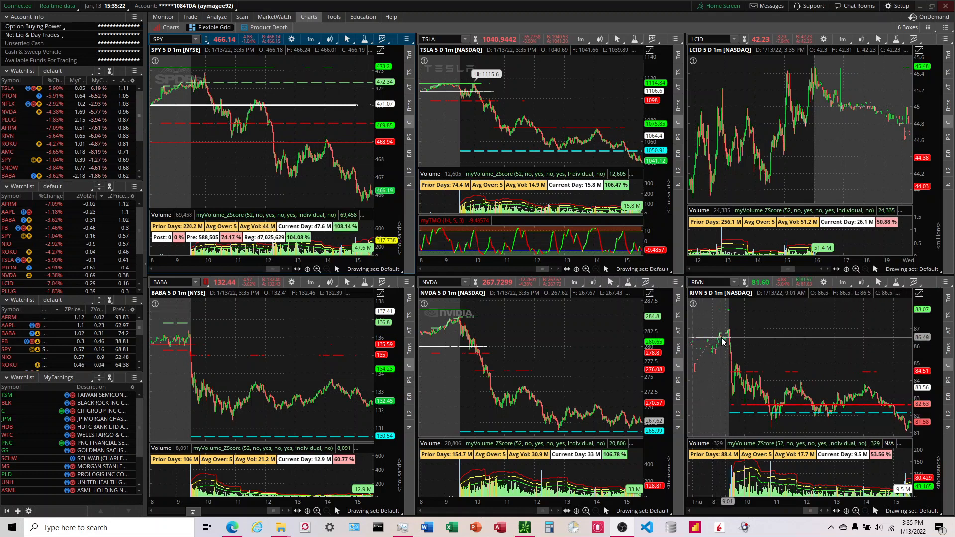
mouse_move(728, 339)
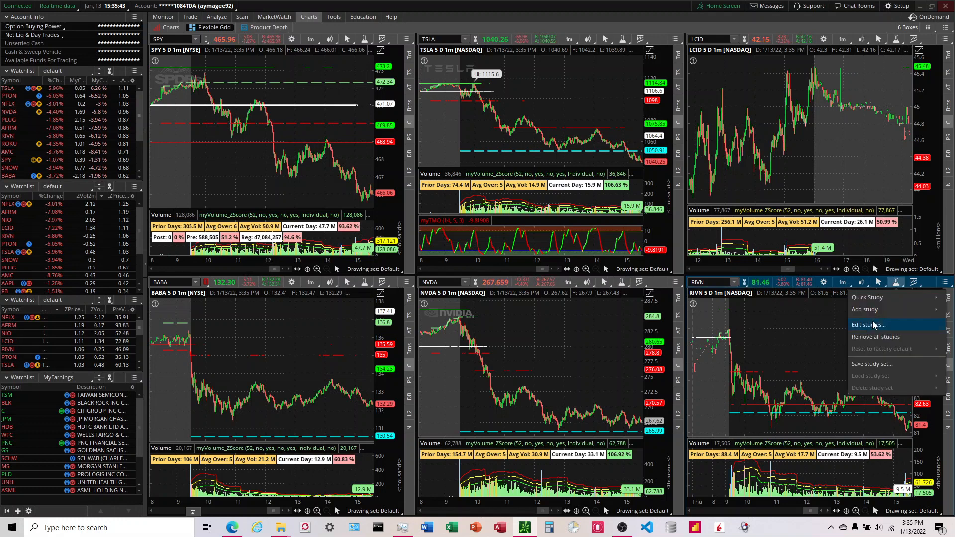
On RIVN, remove myMobile_PriorDayHighLowClose and set 'show line only within certain percent' to No, then apply.
click(867, 324)
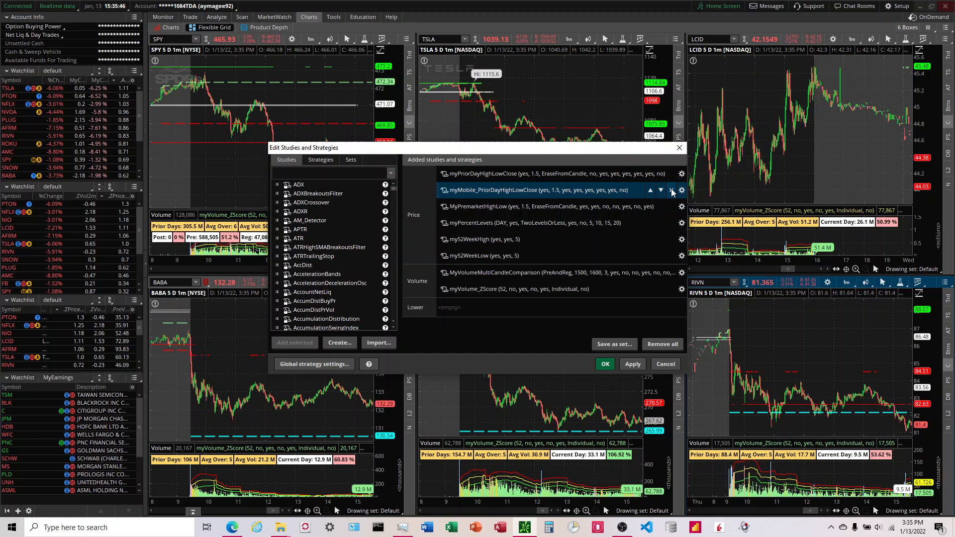
click(680, 173)
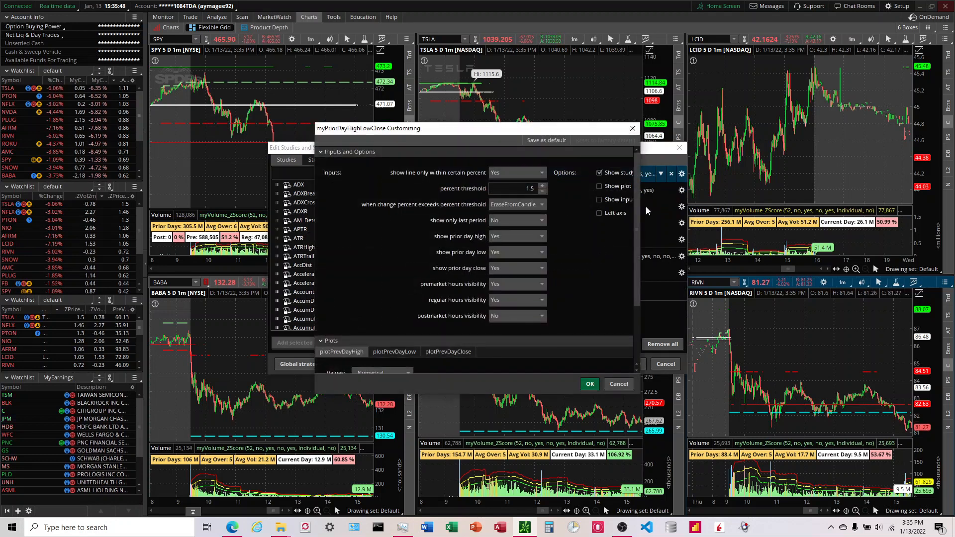
click(516, 172)
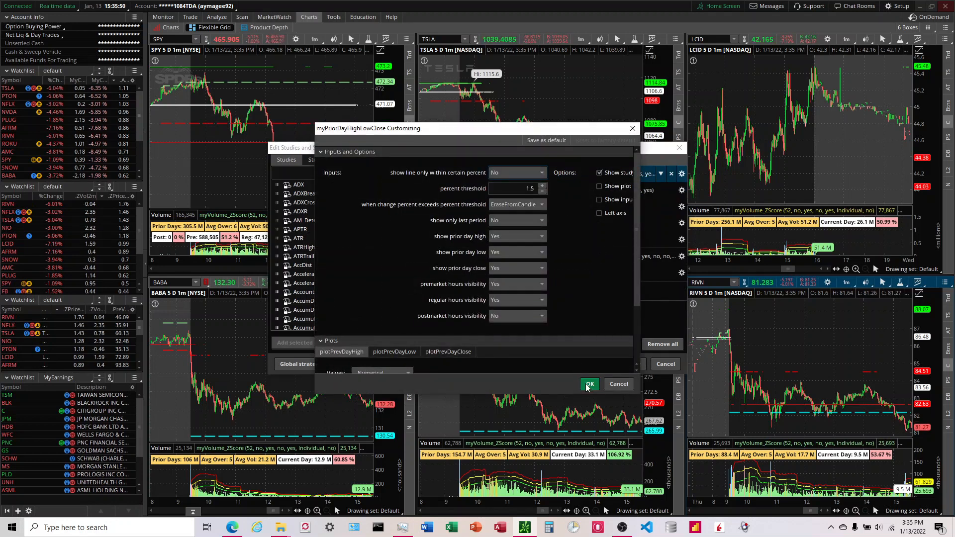
click(587, 384)
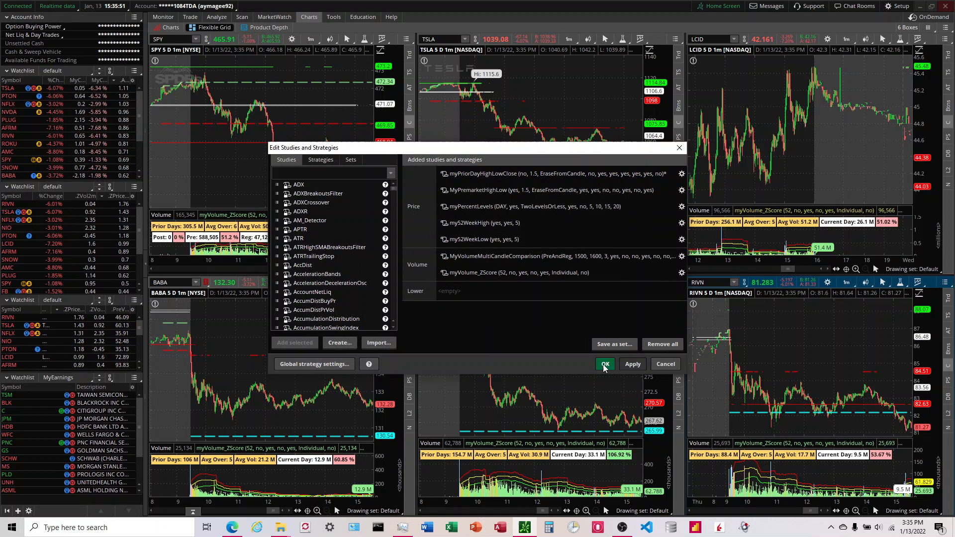
click(604, 364)
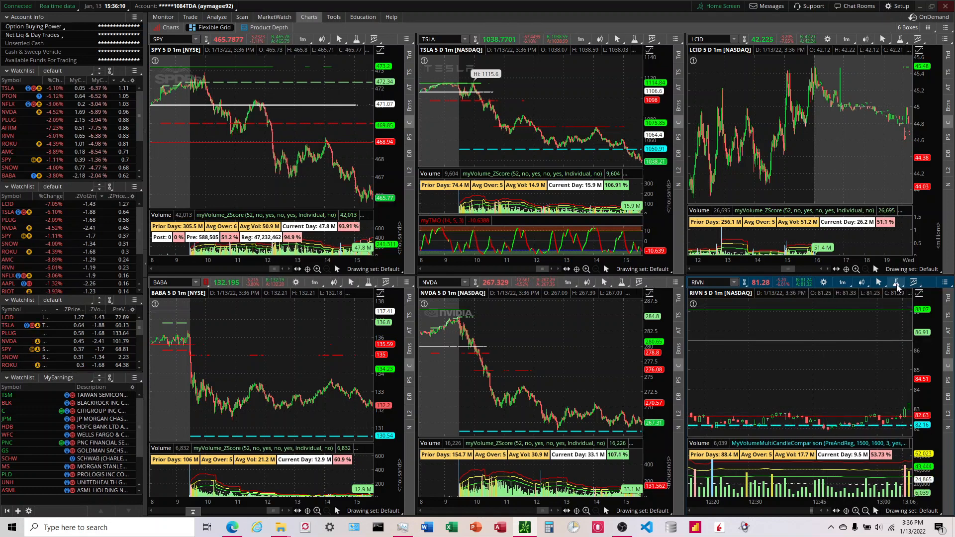
Review the RIVN chart's myPercentLevels study settings without changing them.
click(896, 281)
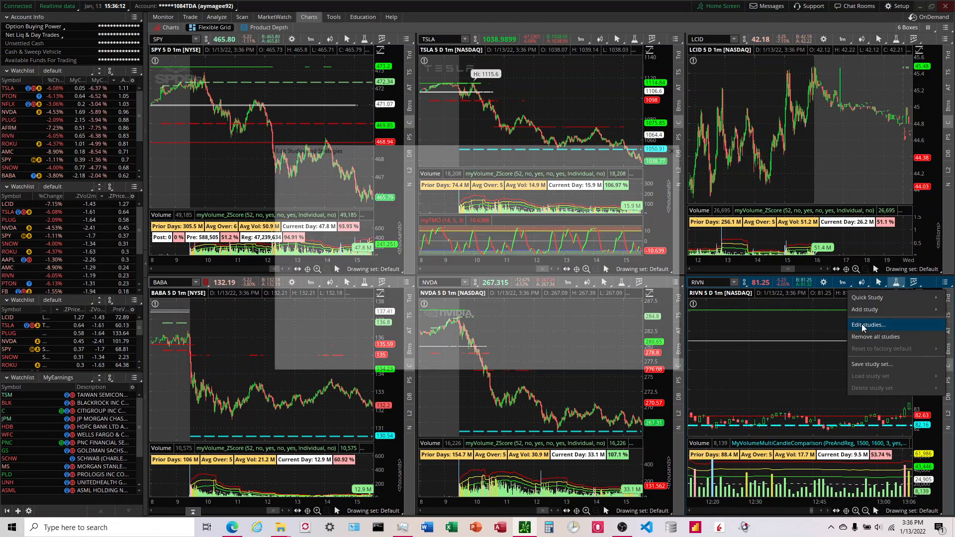
click(867, 325)
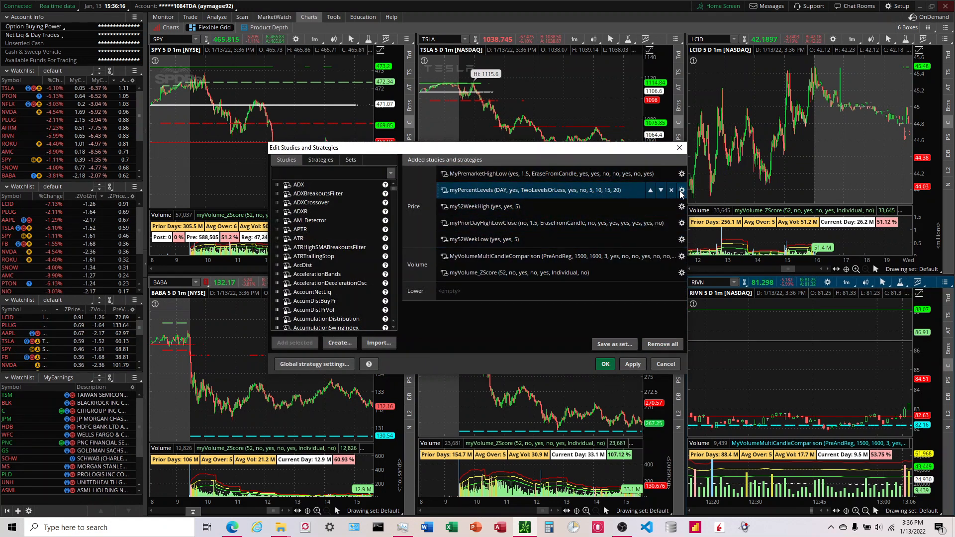
click(681, 190)
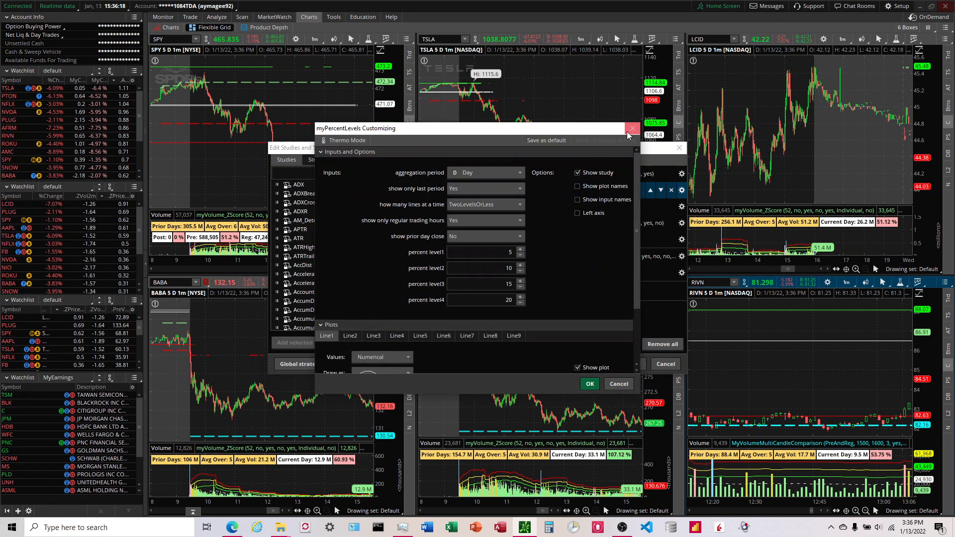
click(632, 128)
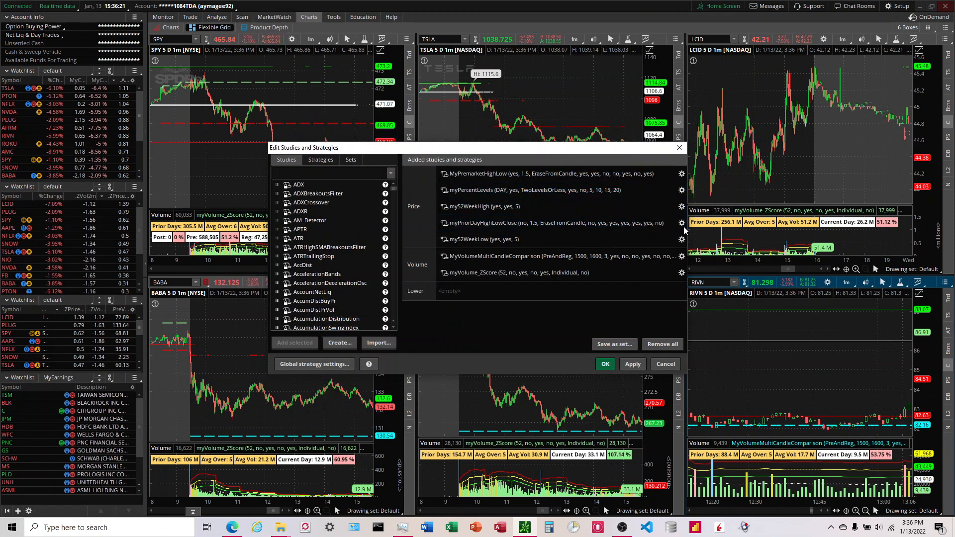
Set myPriorDayHighLowClose 'show line only within certain percent' to Yes with EraseFromCandle, and apply.
click(681, 222)
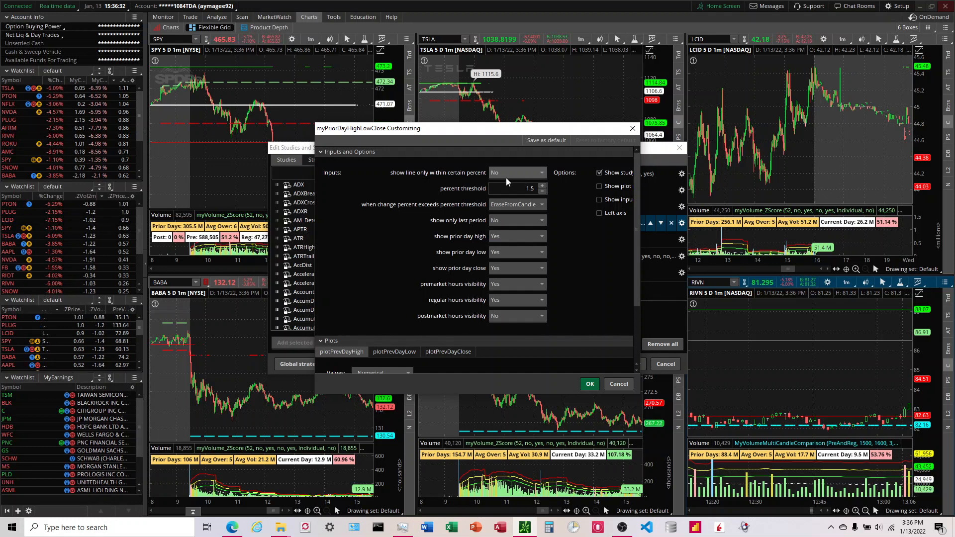
click(517, 172)
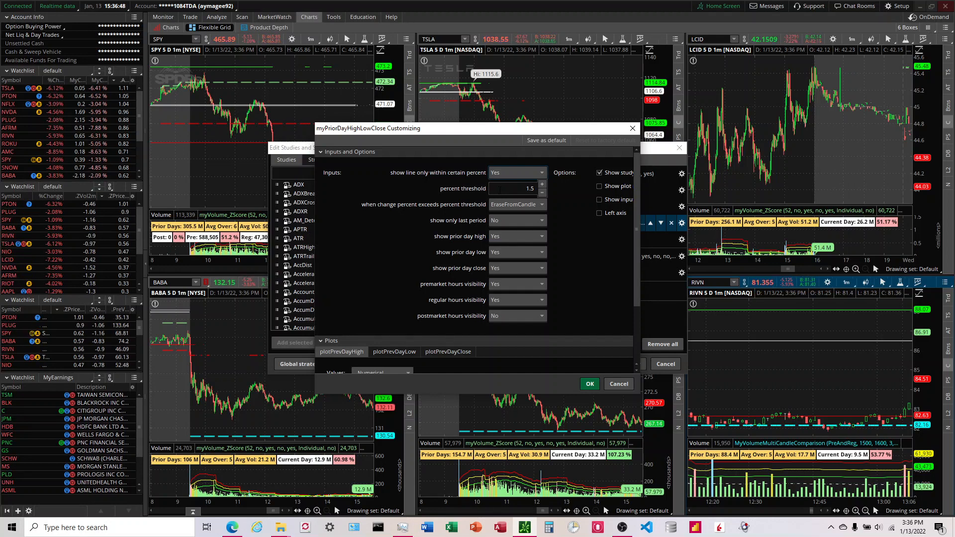
click(541, 204)
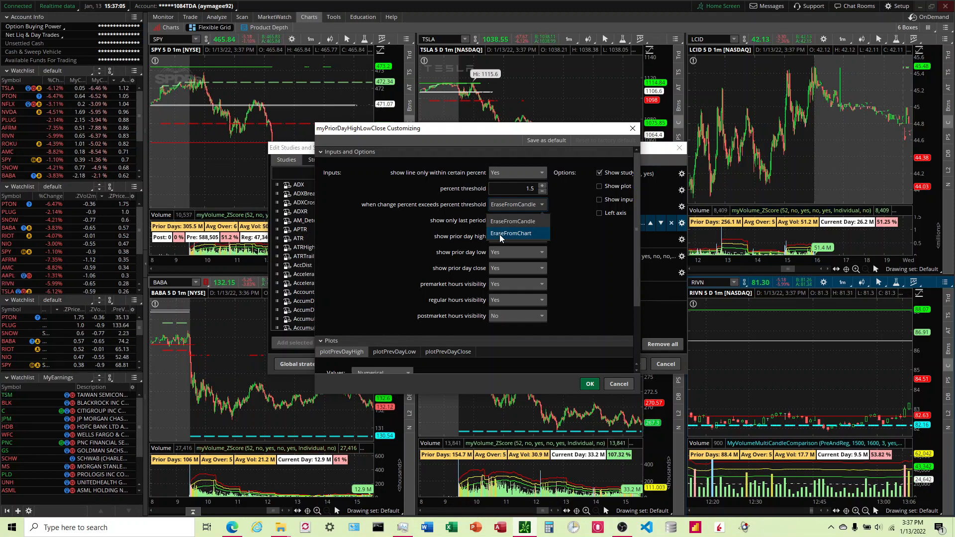
click(517, 221)
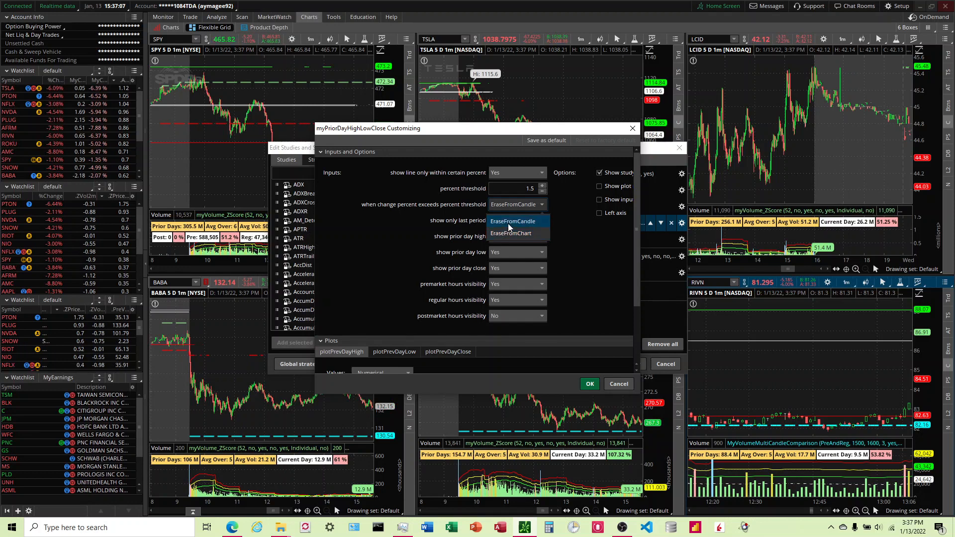
click(514, 220)
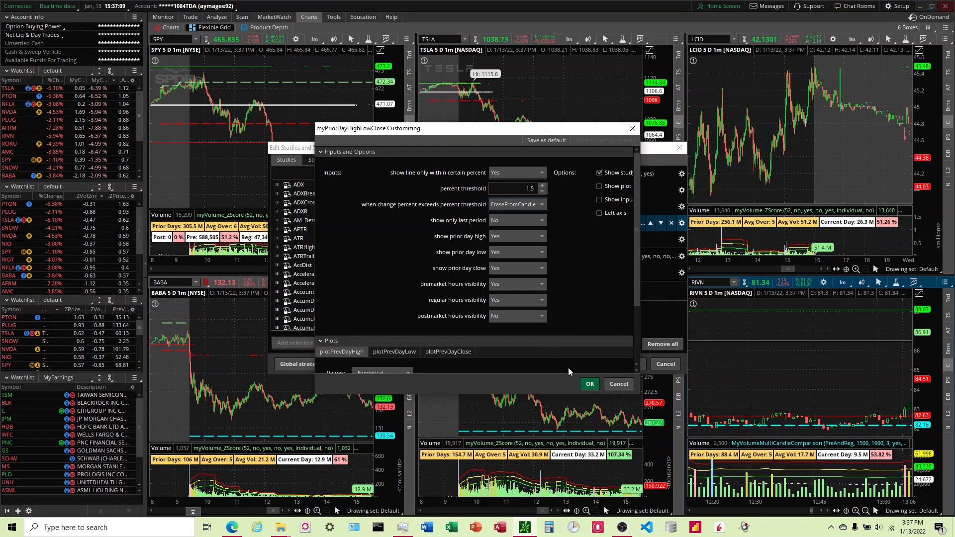
click(588, 383)
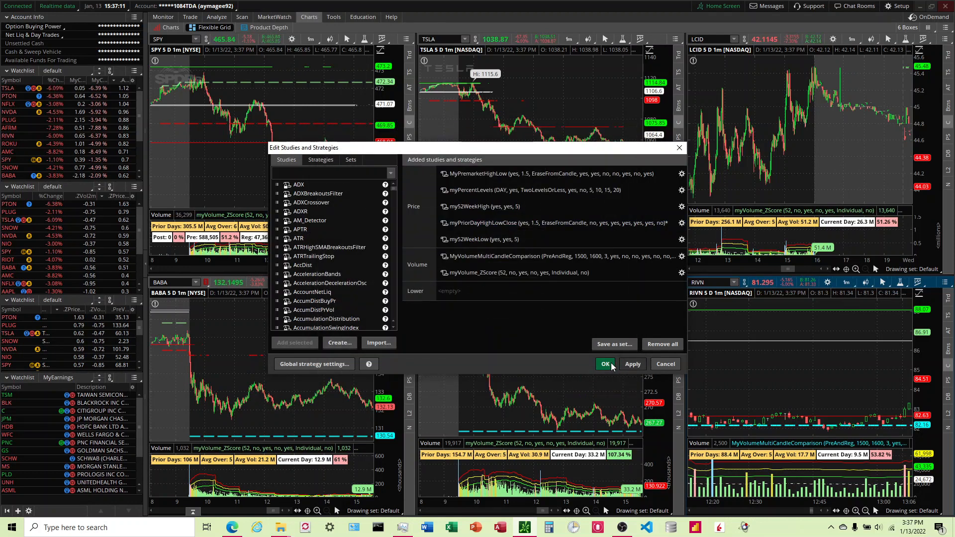
click(604, 364)
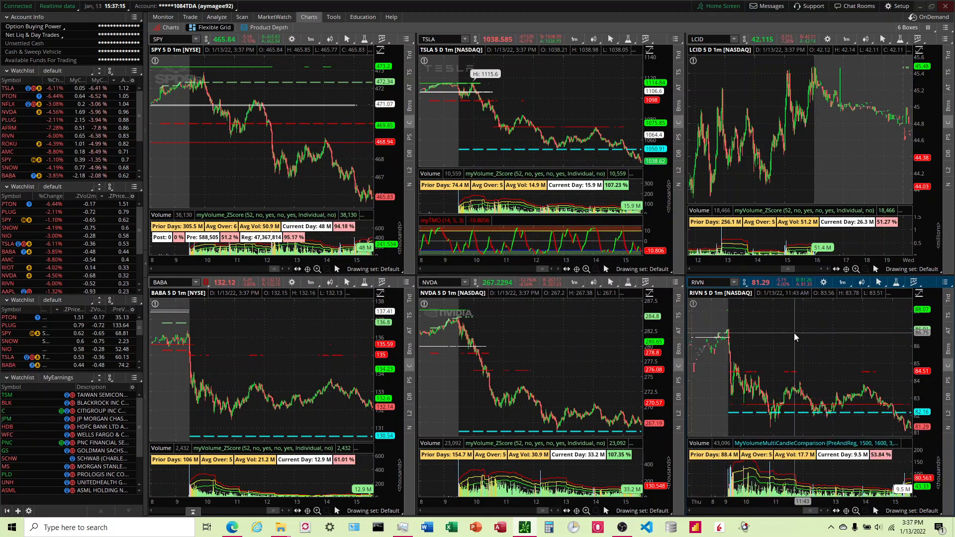
mouse_move(795, 359)
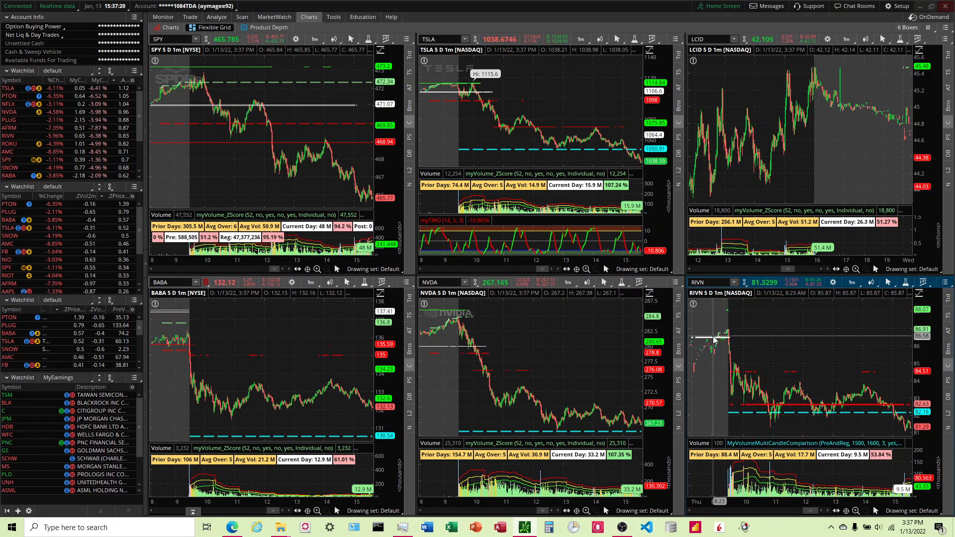
mouse_move(779, 345)
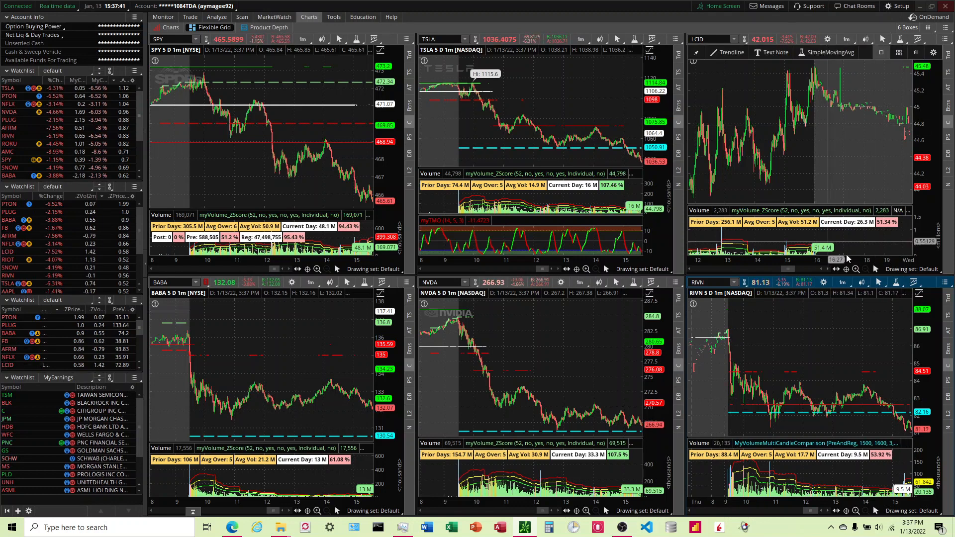
Search 'mymobile', add myMobile_PriorDayHighLowClose to the RIVN chart and apply it.
click(896, 282)
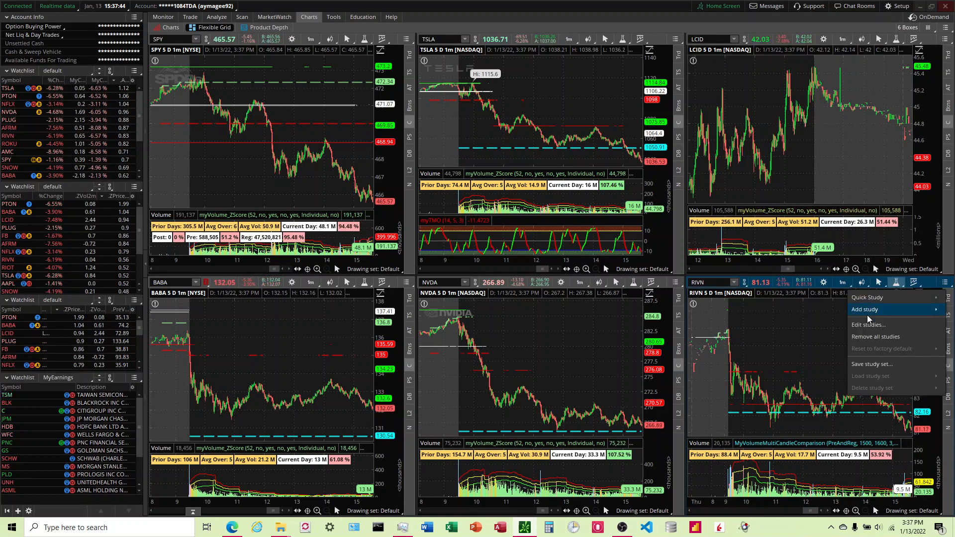
click(867, 324)
text(m)
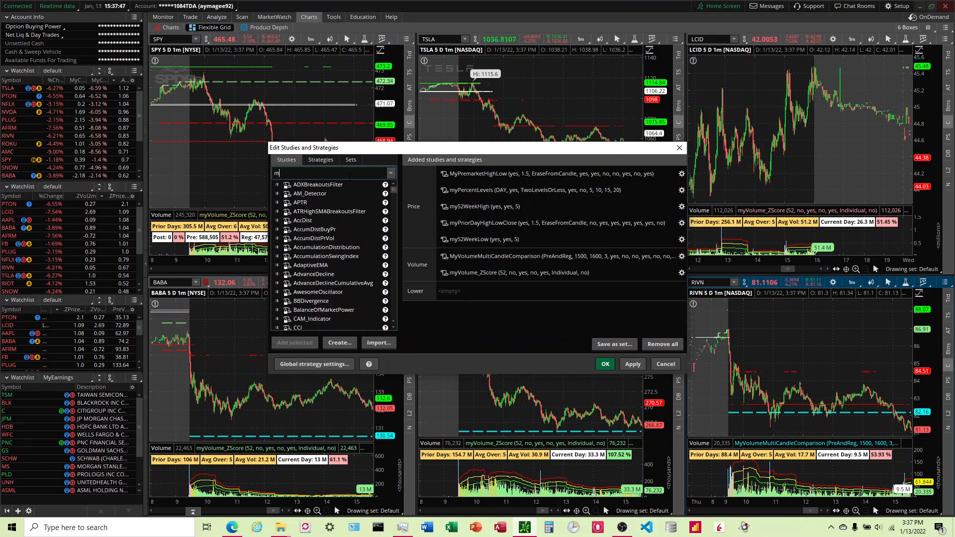
text(ymobile)
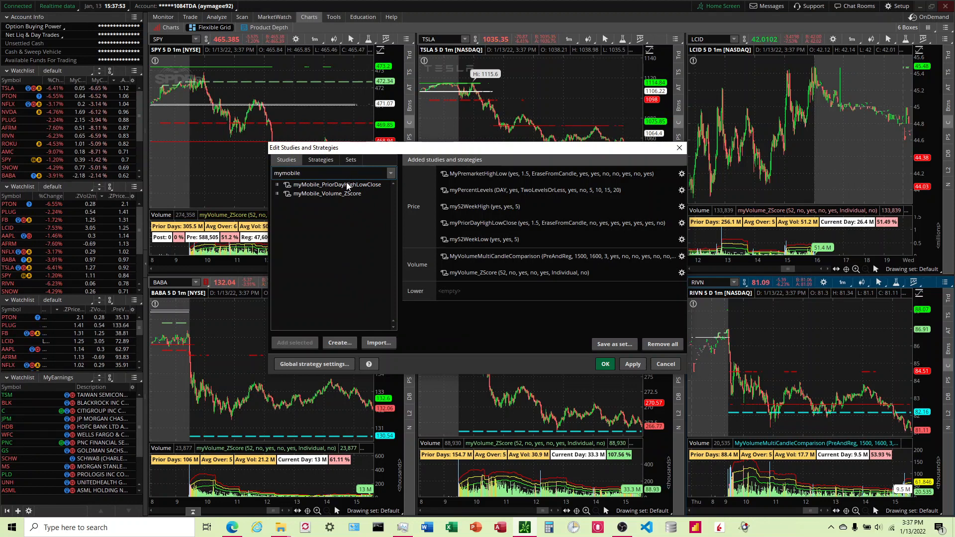
click(530, 189)
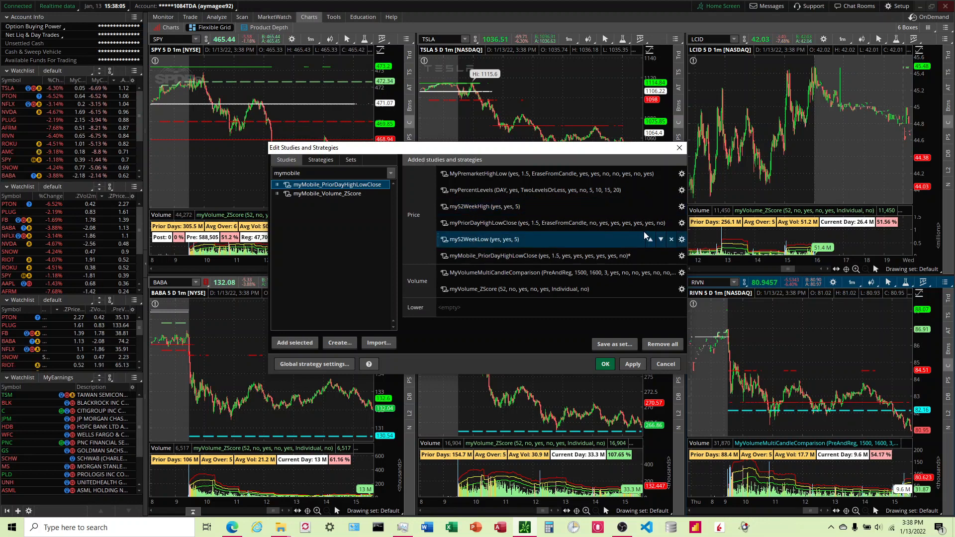
click(650, 238)
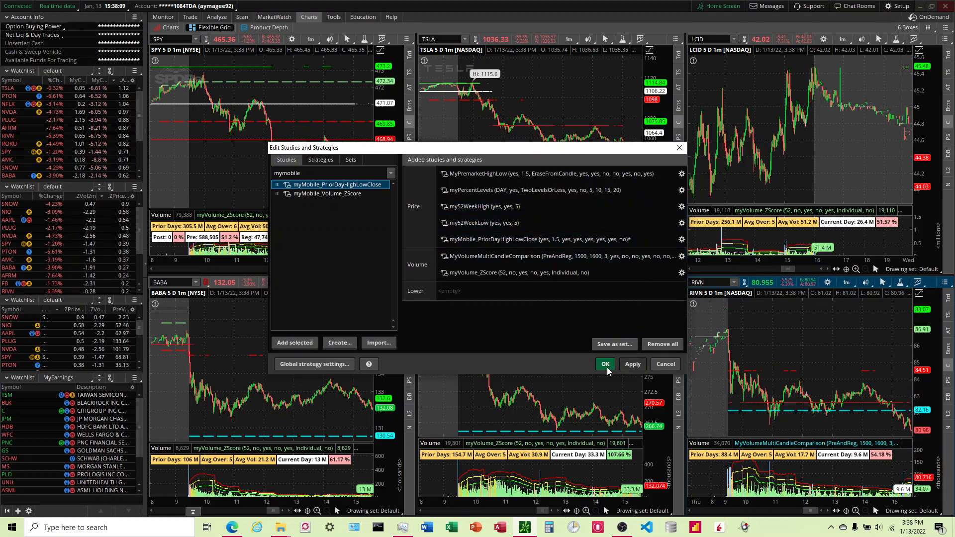
click(632, 364)
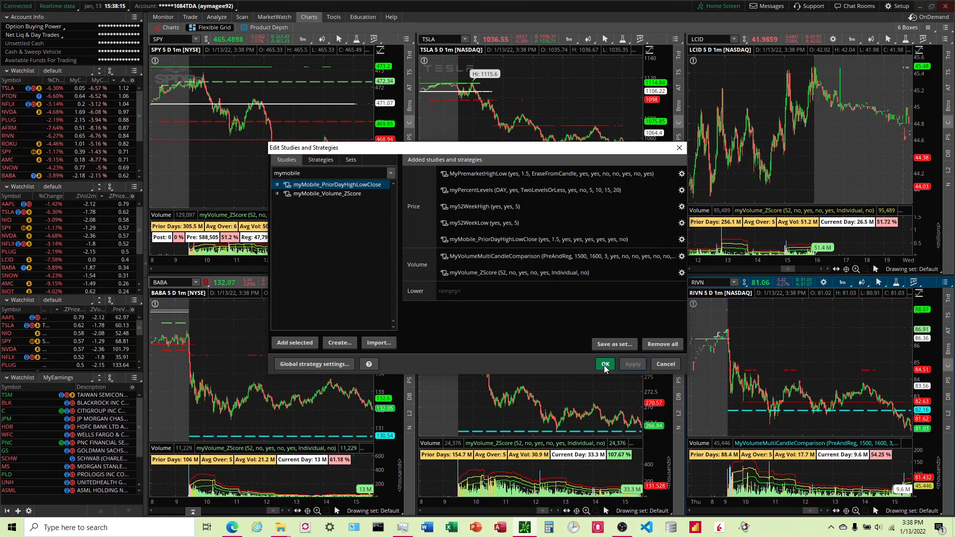
click(531, 239)
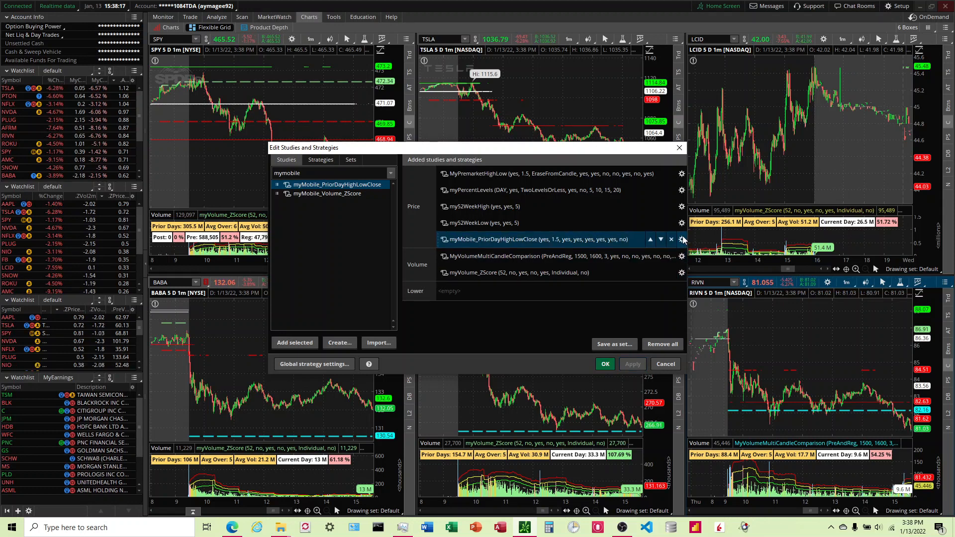
click(681, 239)
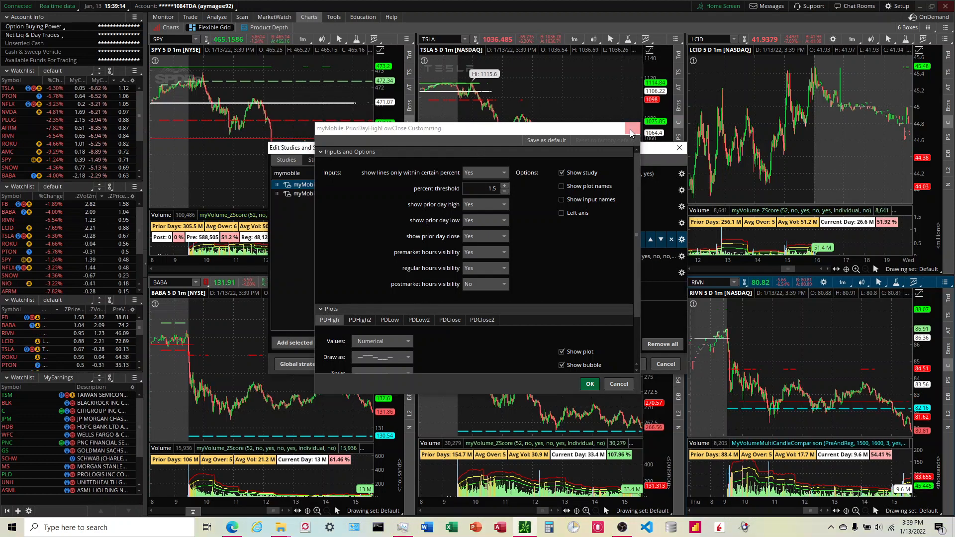
click(630, 132)
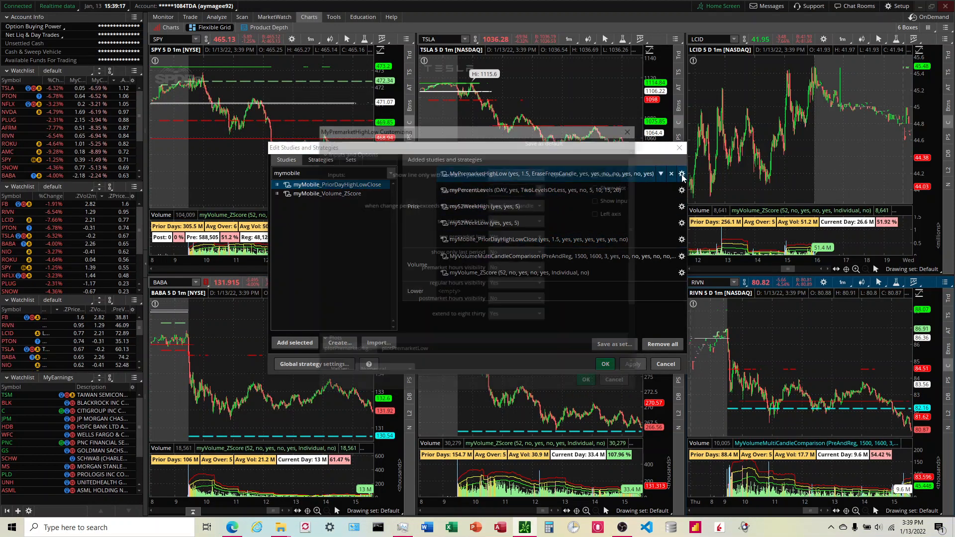
click(682, 173)
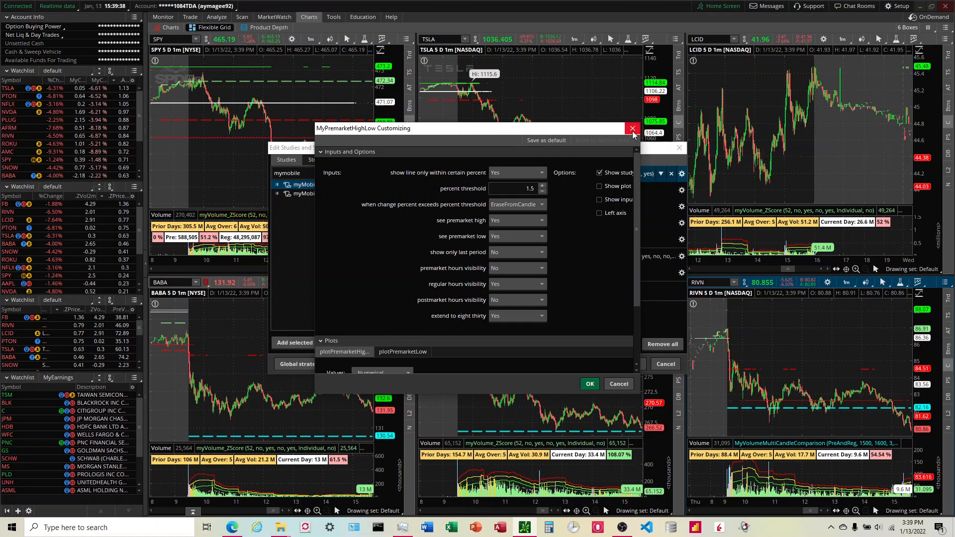
mouse_move(633, 128)
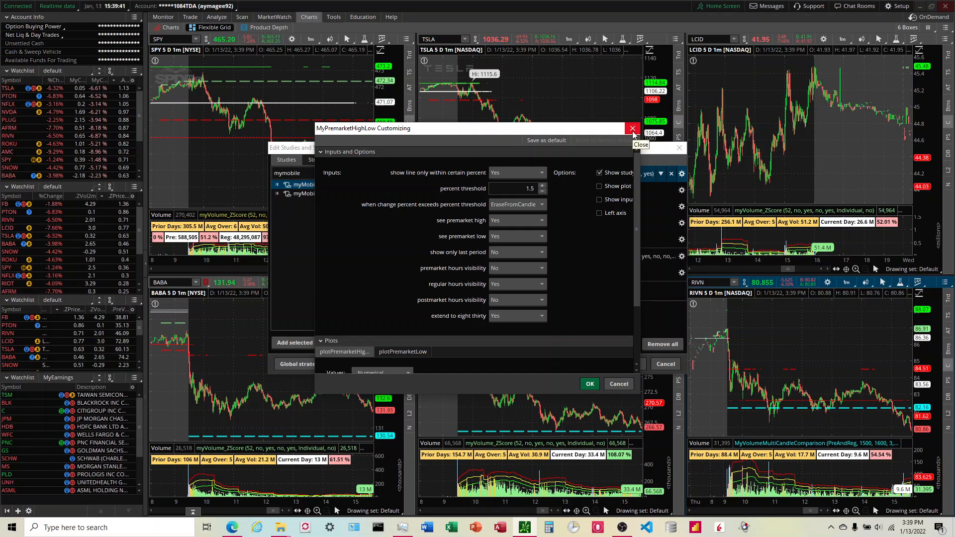
click(633, 129)
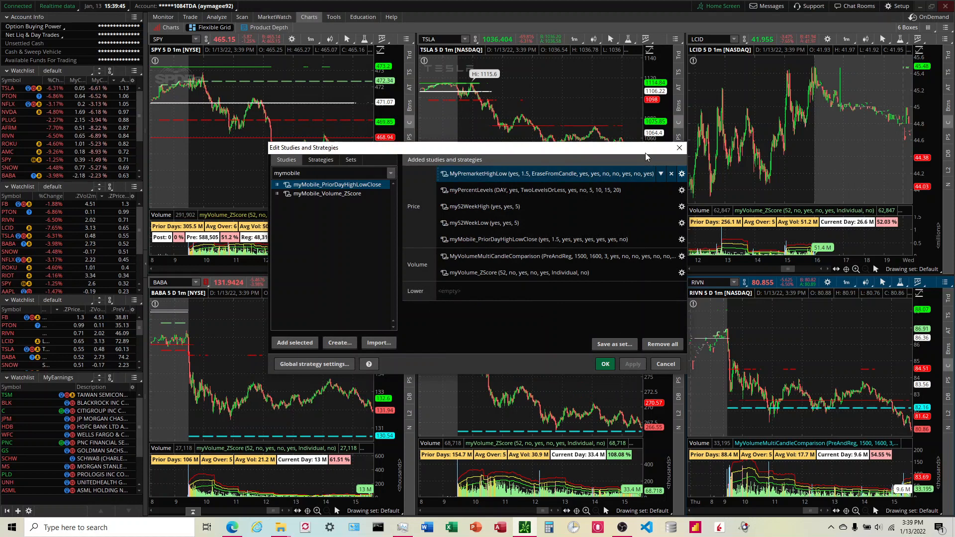
click(536, 189)
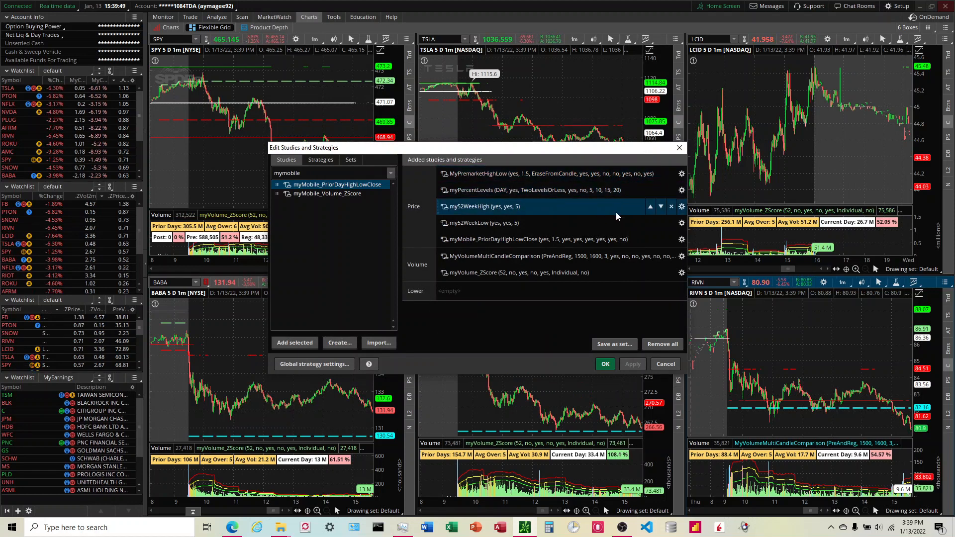
click(536, 239)
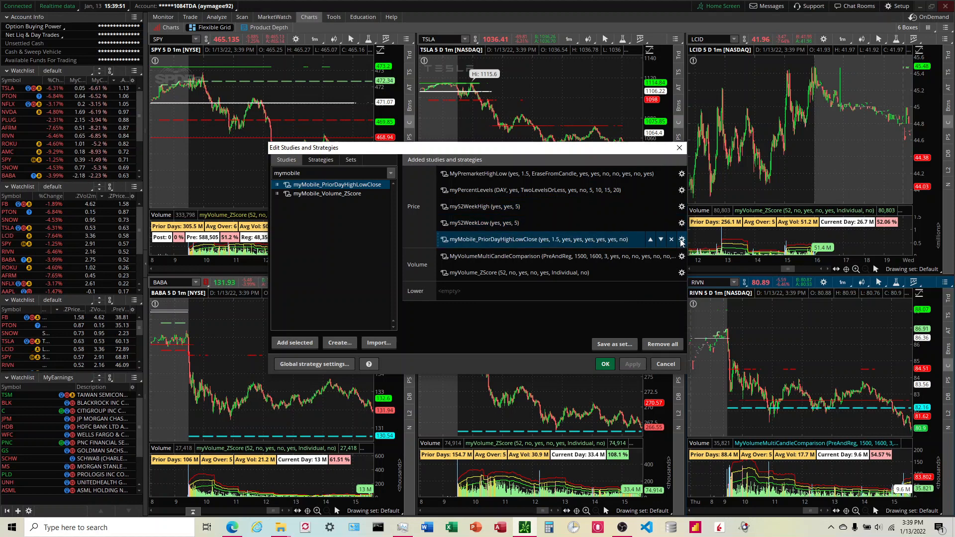
Review the prior day high/low/close study's inputs, then close the editor to return to the six-chart grid.
click(680, 240)
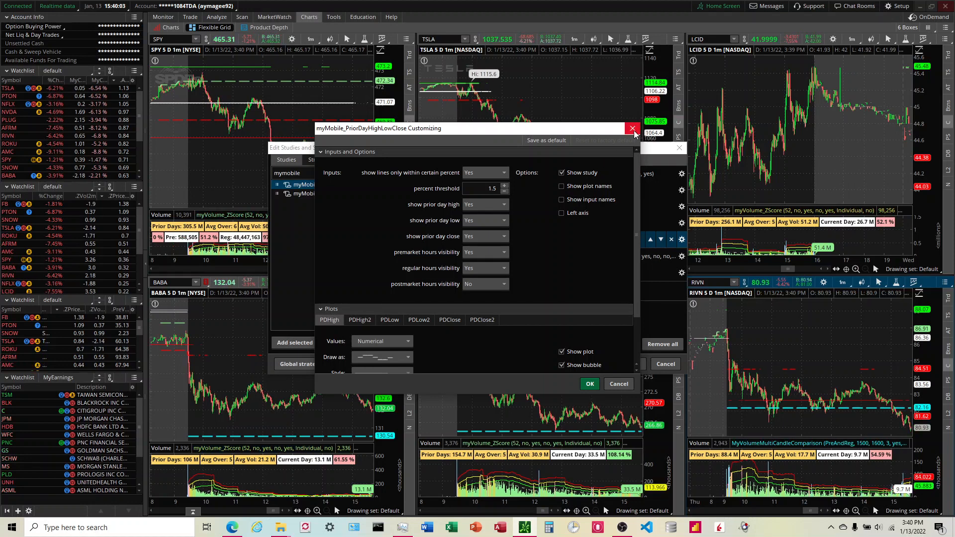
mouse_move(632, 128)
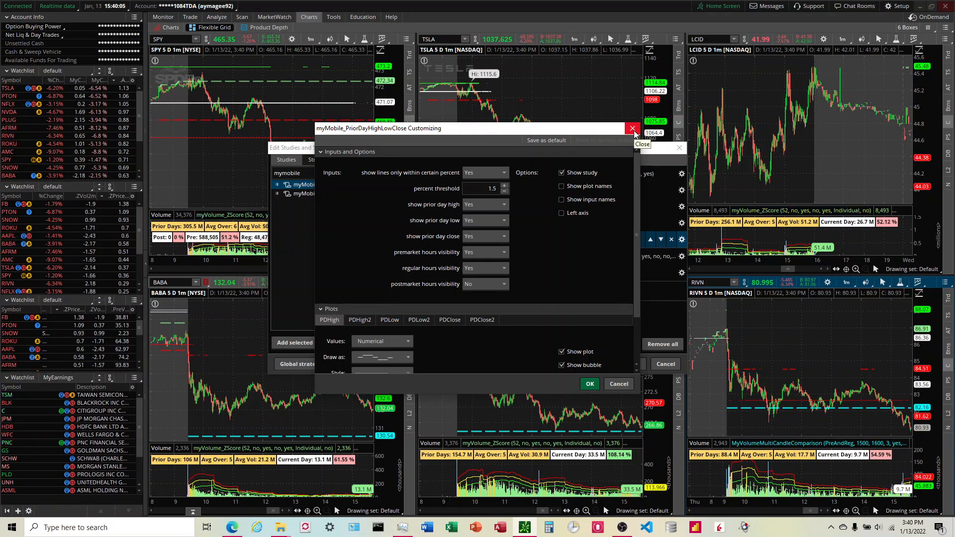
click(633, 128)
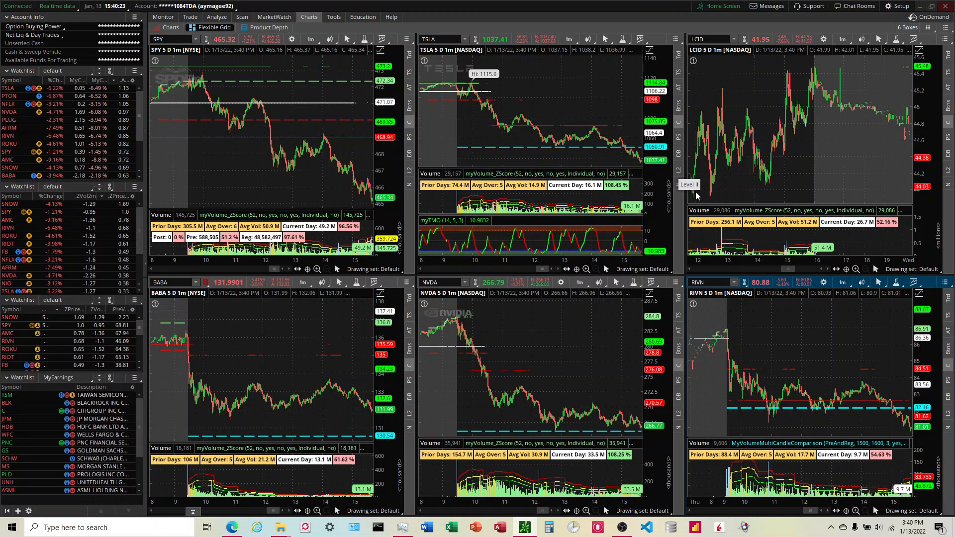
mouse_move(728, 155)
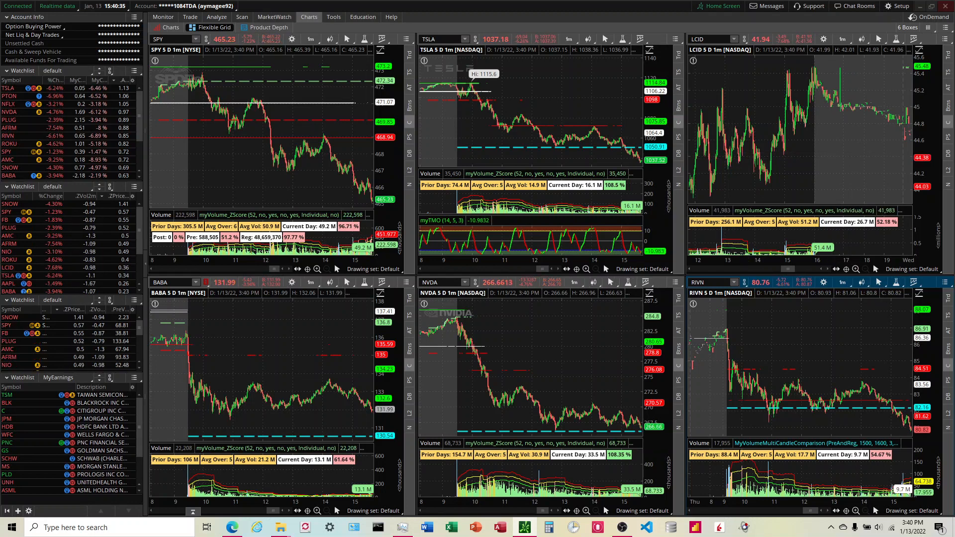
Switch to the Prior Day HighLowClose Lines PDF and scroll to page 5's two example charts.
click(230, 527)
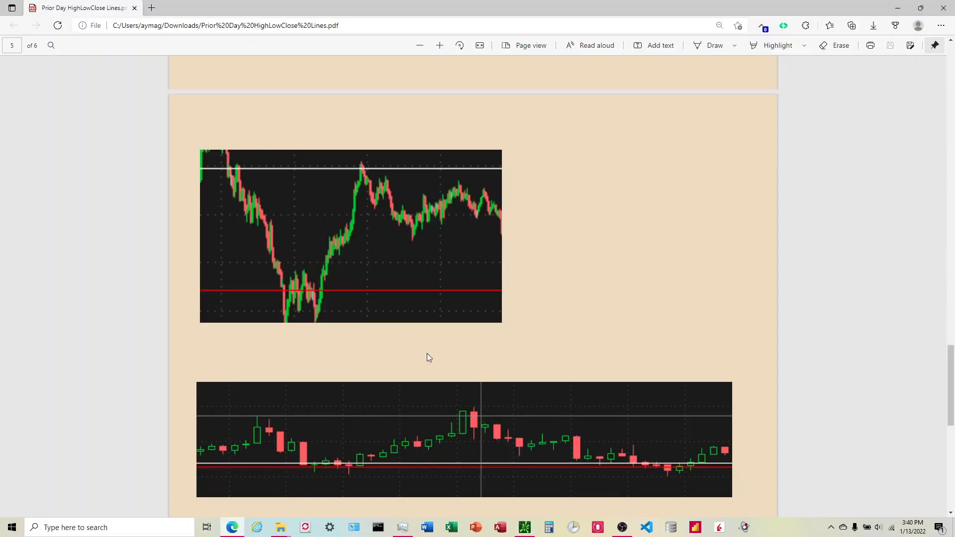
scroll(down, 3)
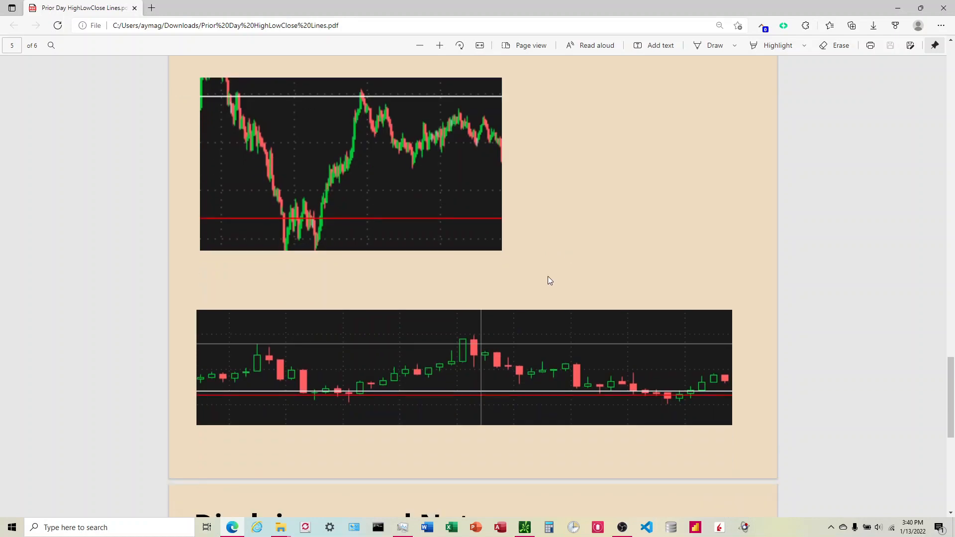
mouse_move(411, 227)
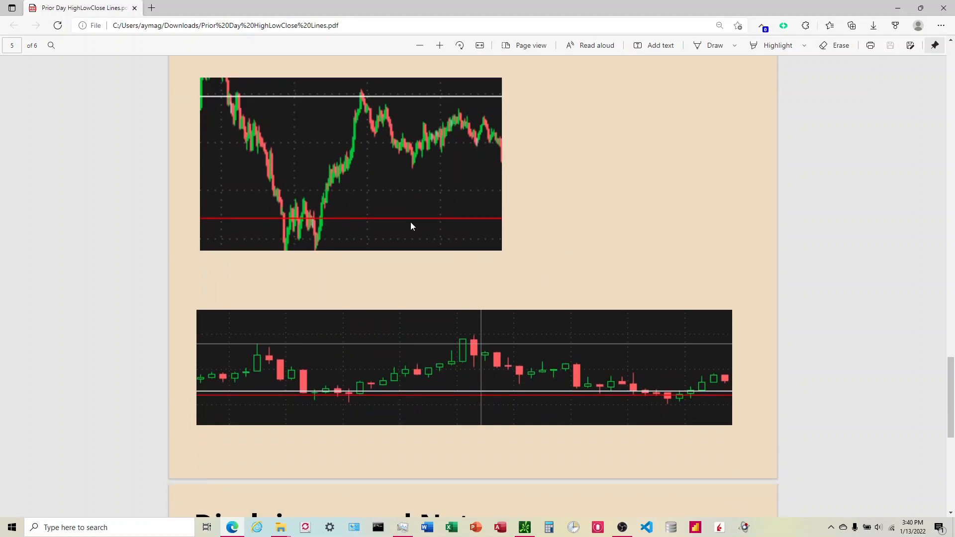
mouse_move(224, 92)
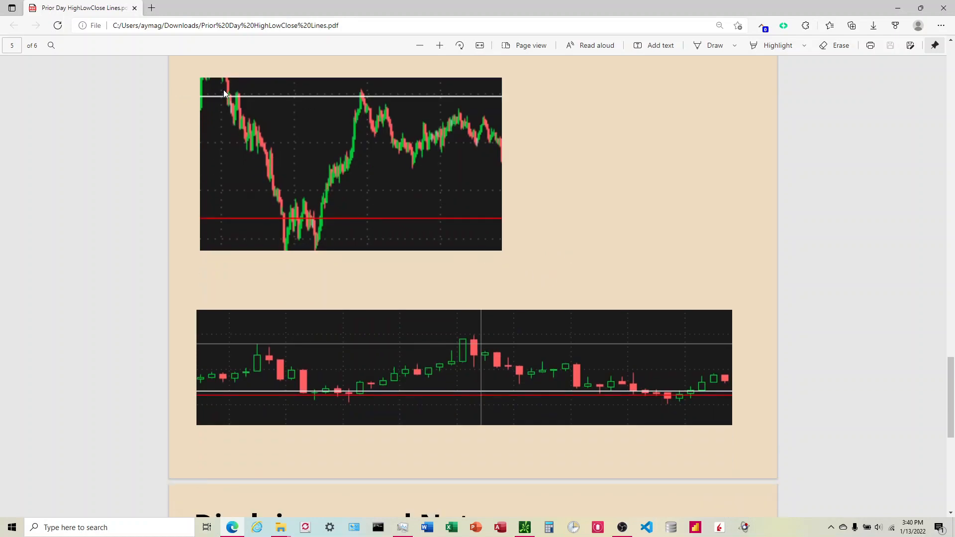
mouse_move(226, 102)
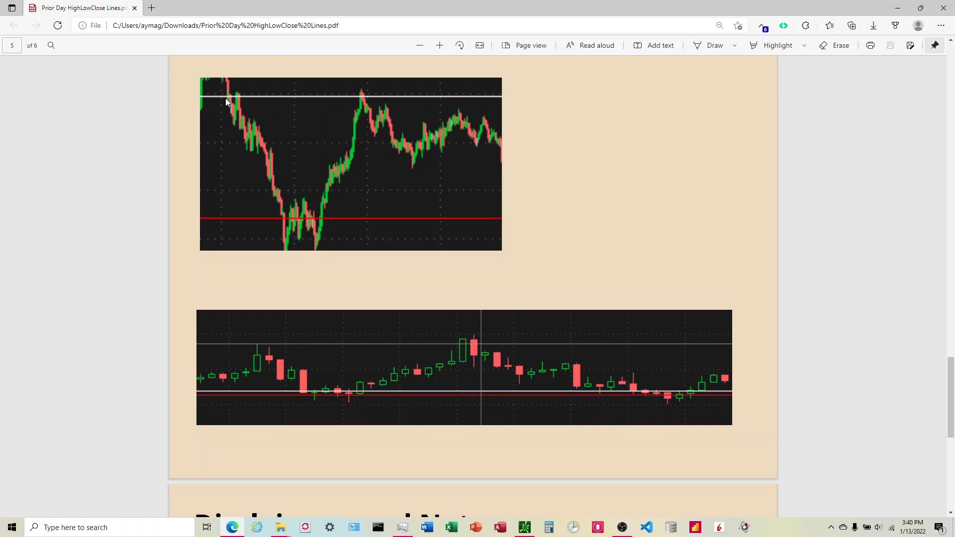
mouse_move(238, 99)
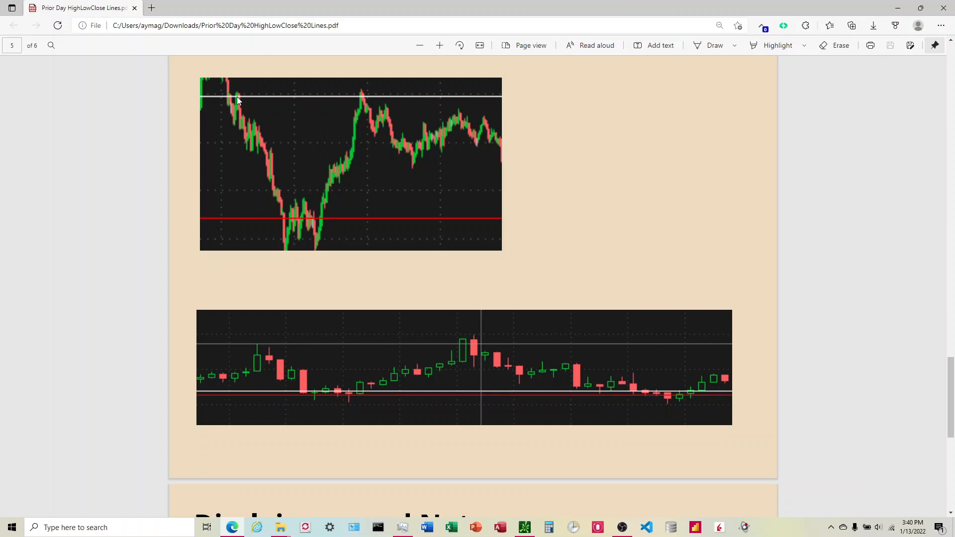
mouse_move(265, 177)
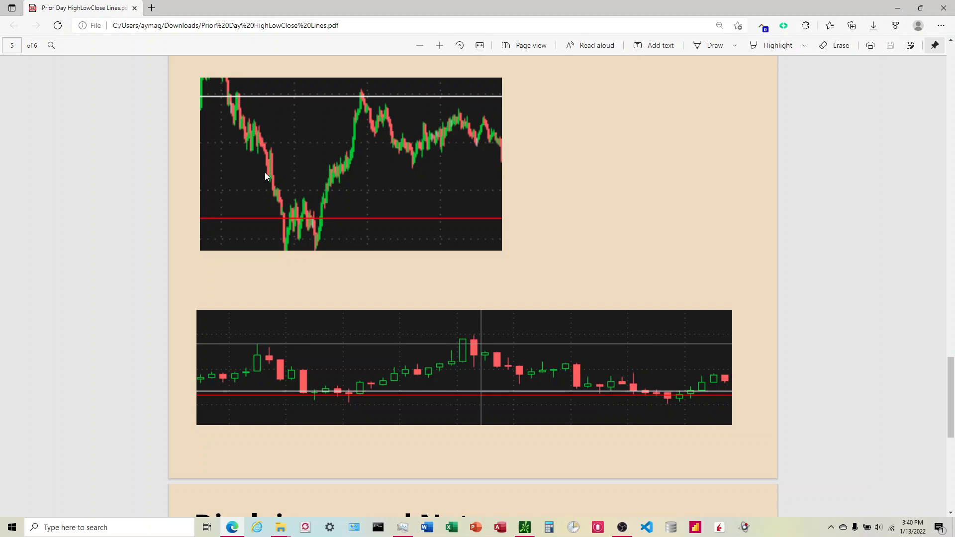
mouse_move(280, 228)
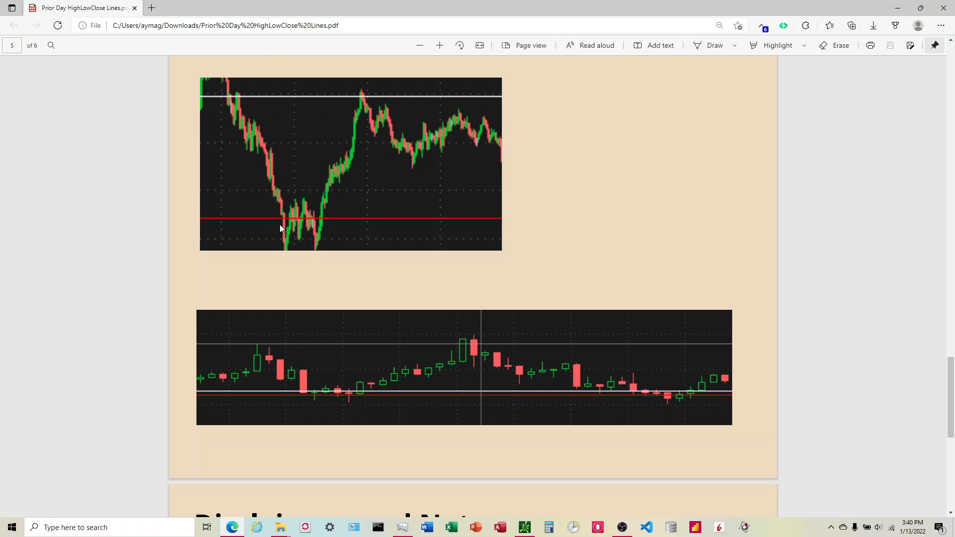
mouse_move(286, 229)
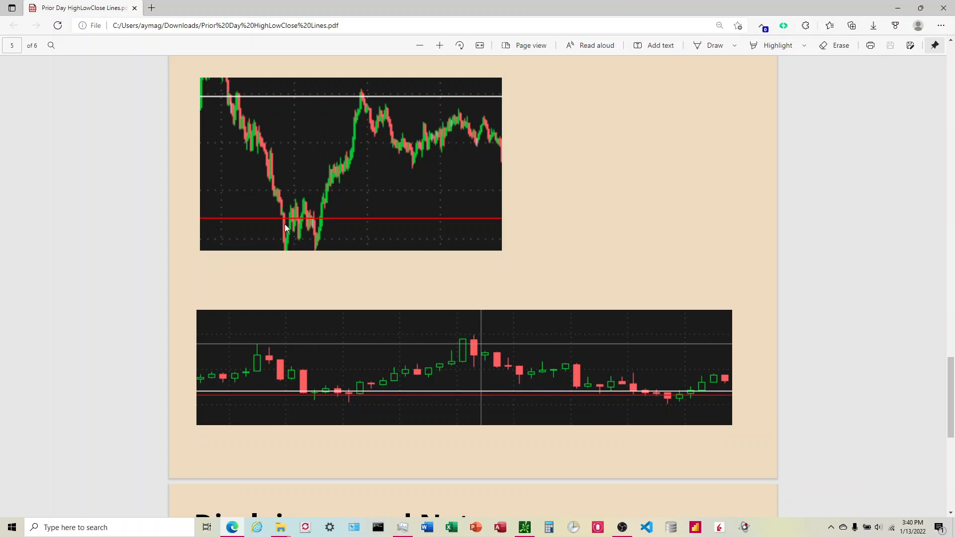
mouse_move(296, 237)
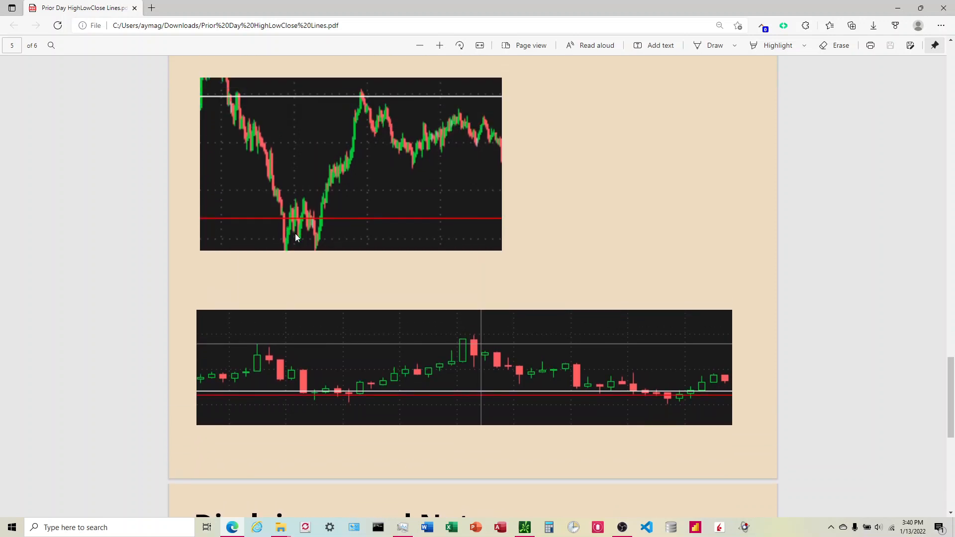
mouse_move(290, 238)
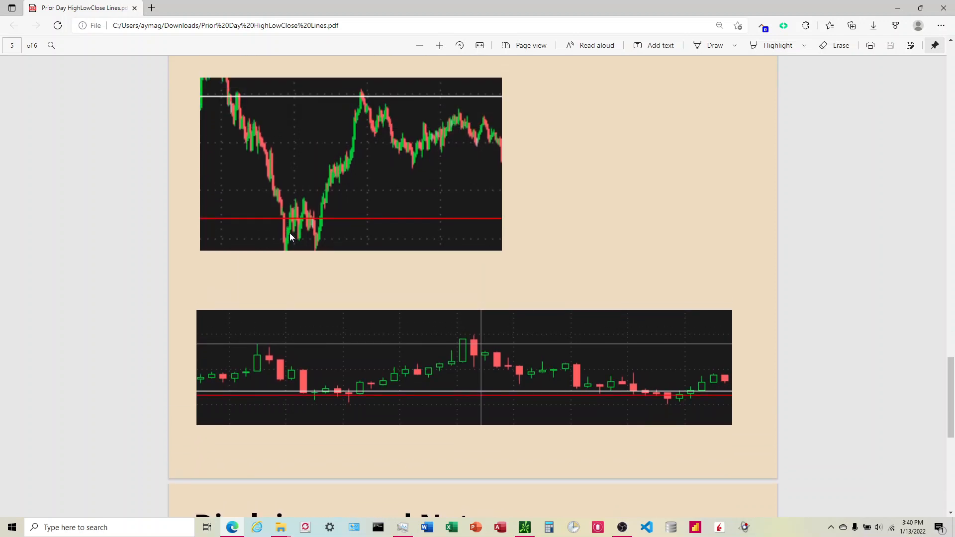
mouse_move(283, 256)
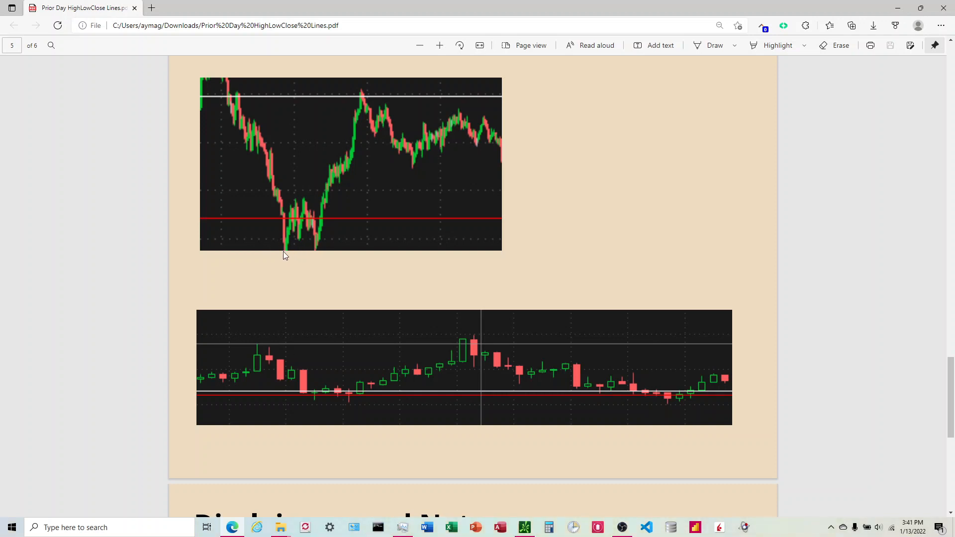
mouse_move(281, 232)
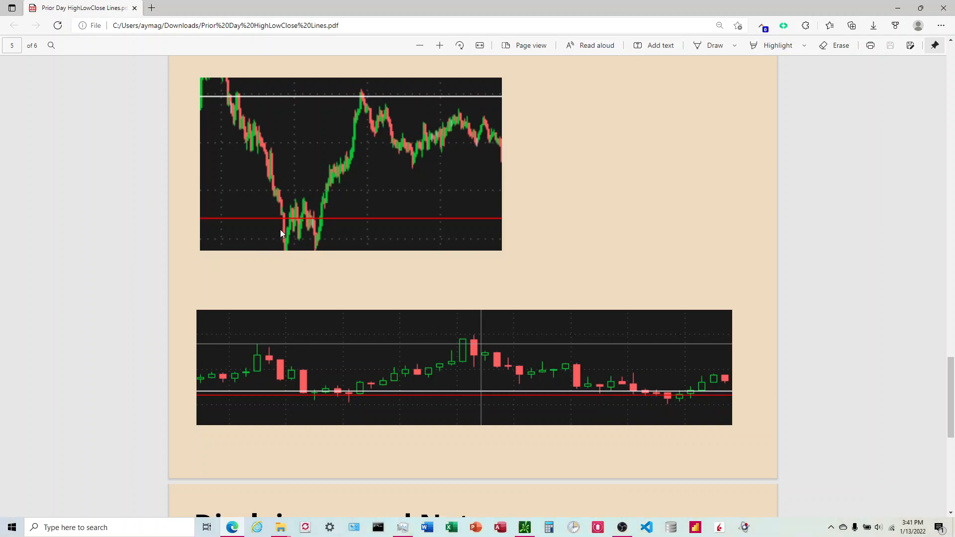
mouse_move(303, 226)
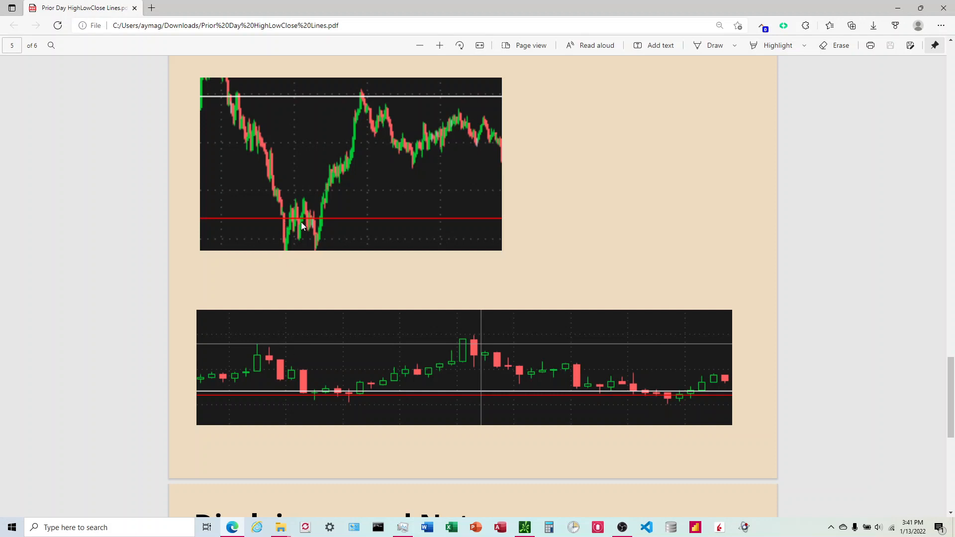
mouse_move(298, 218)
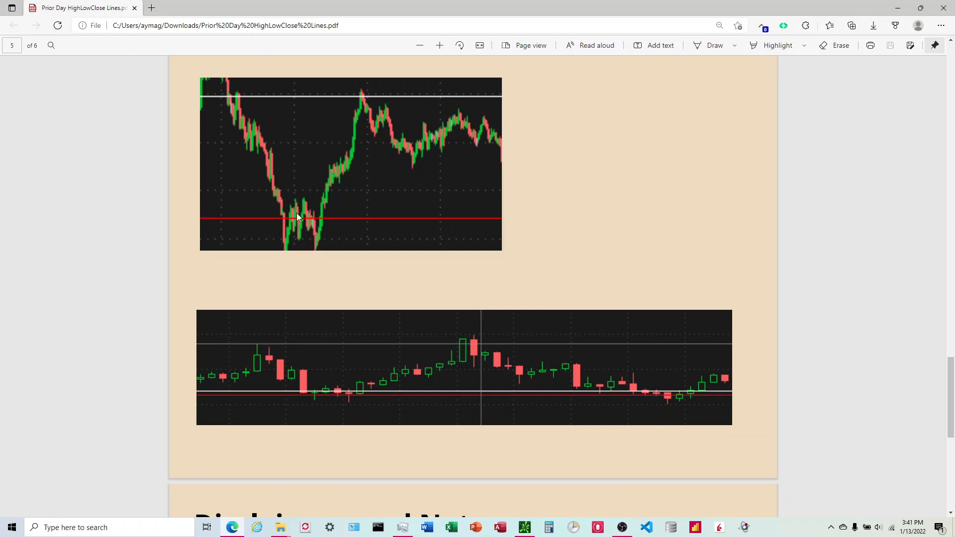
mouse_move(258, 205)
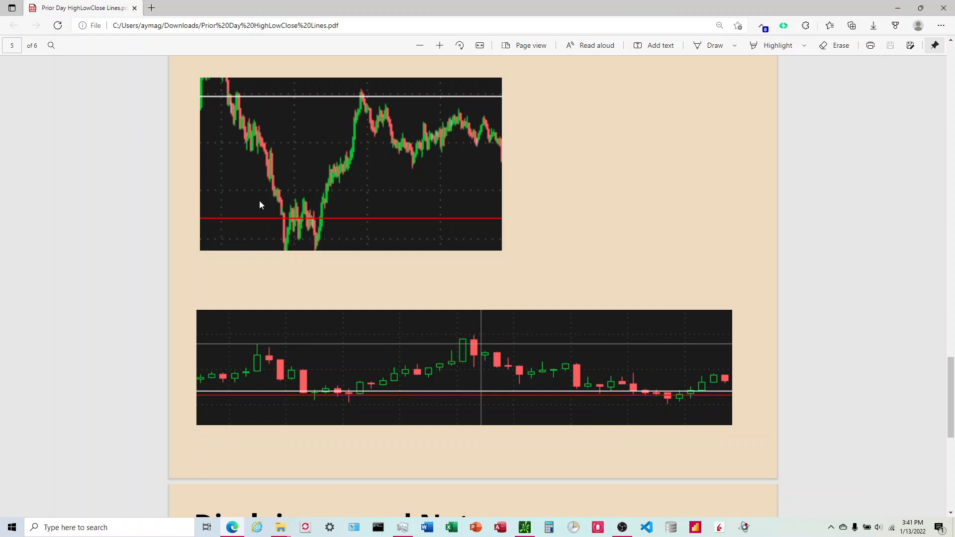
mouse_move(252, 169)
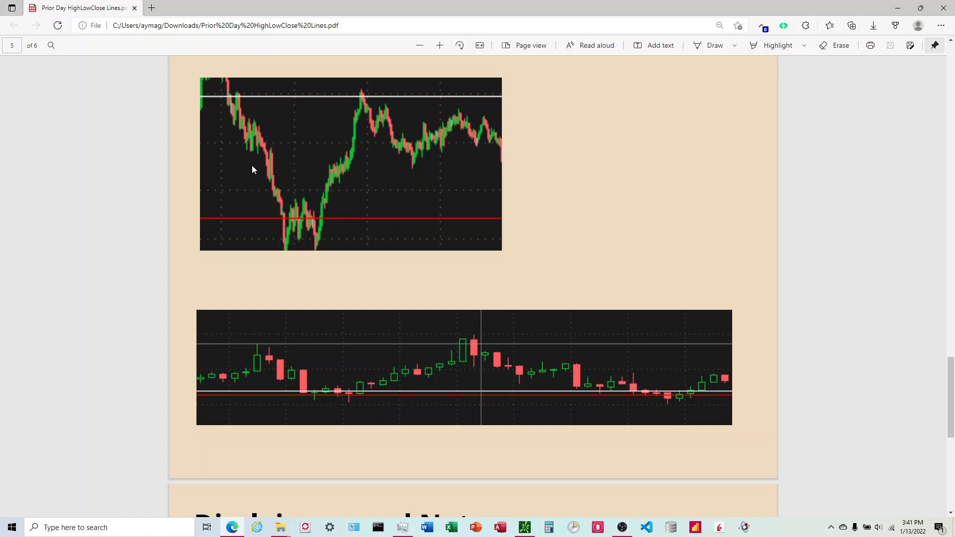
mouse_move(378, 223)
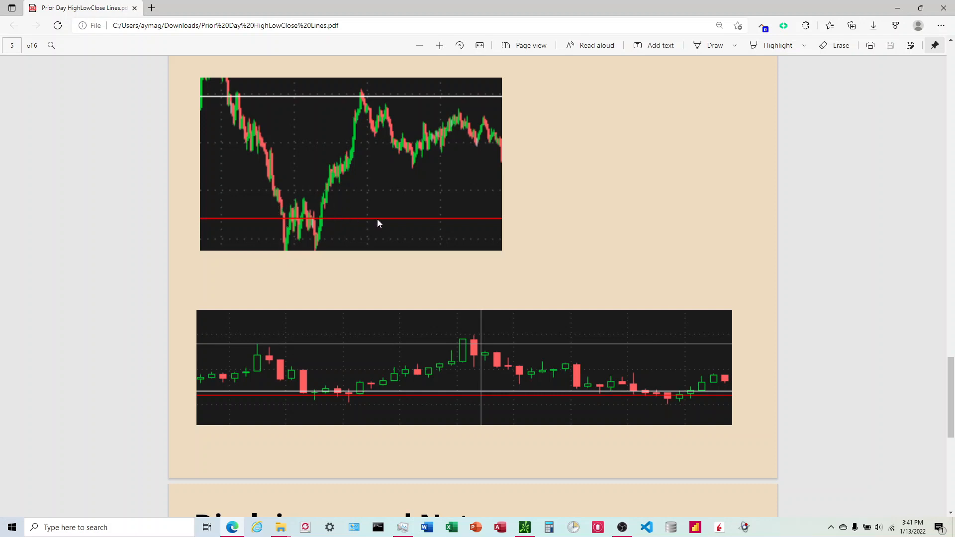
mouse_move(311, 204)
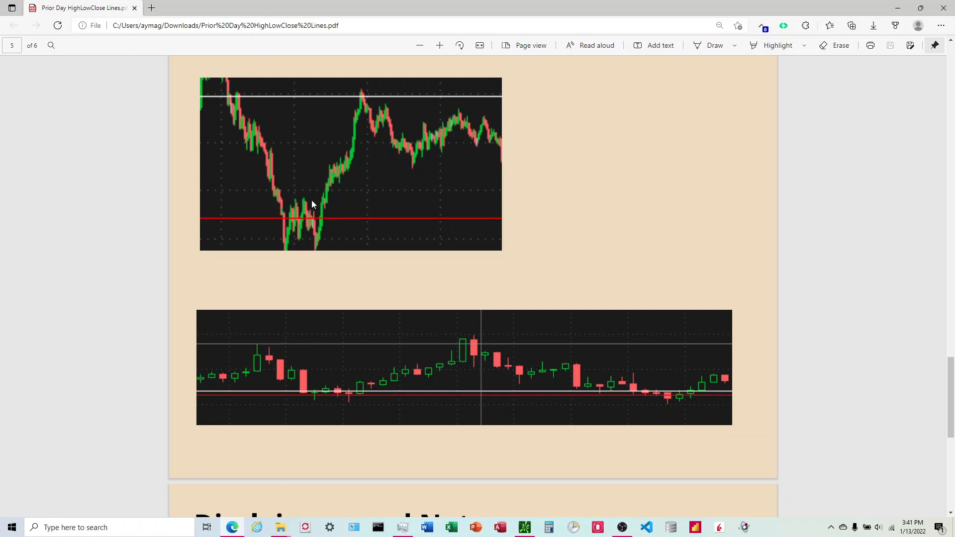
mouse_move(355, 109)
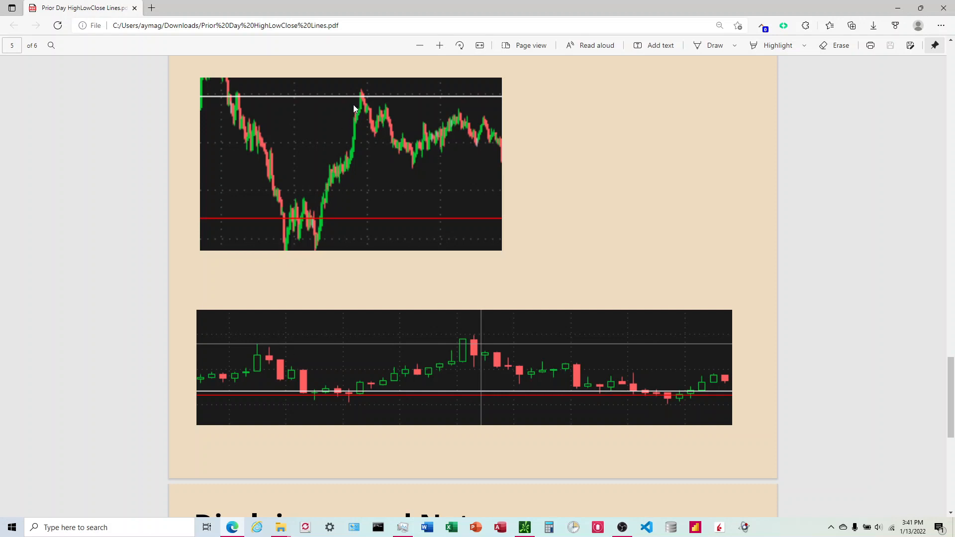
mouse_move(361, 100)
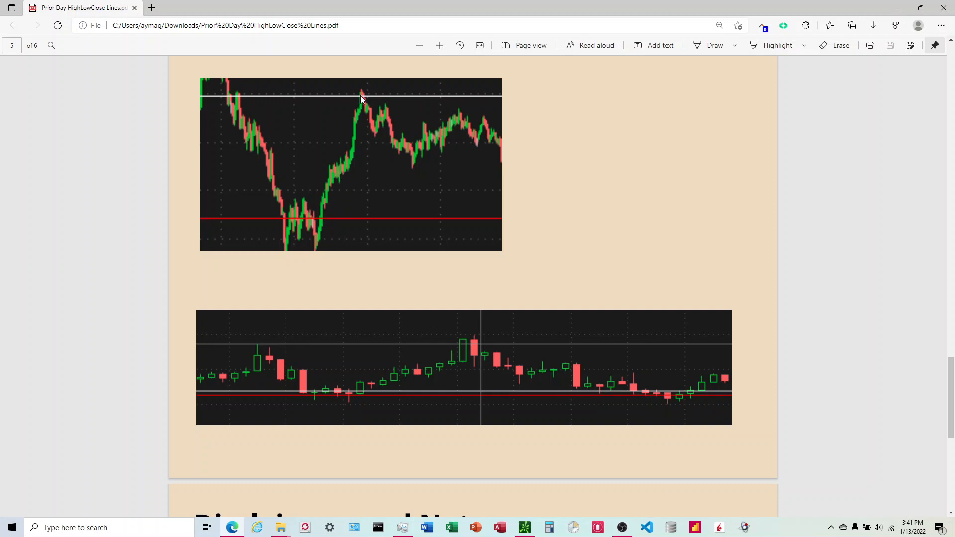
mouse_move(370, 116)
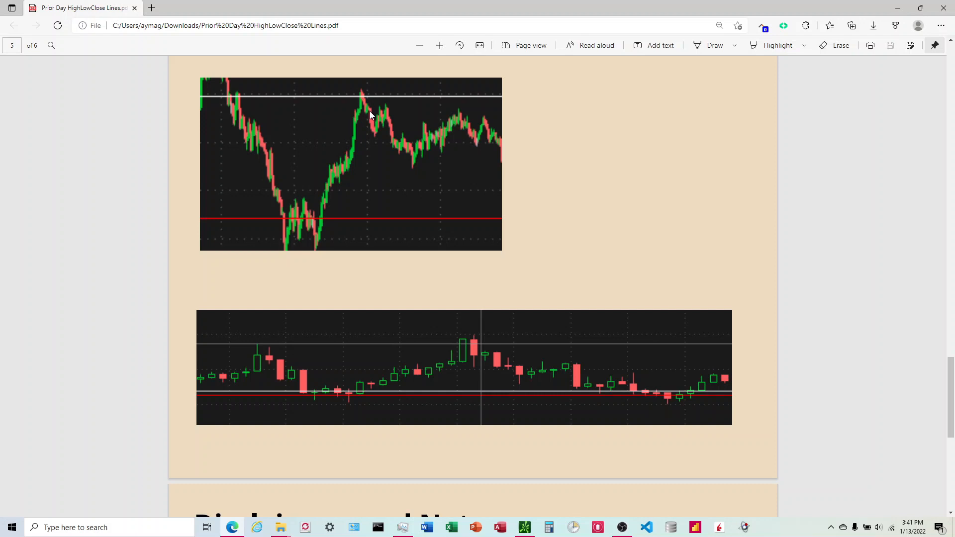
mouse_move(386, 144)
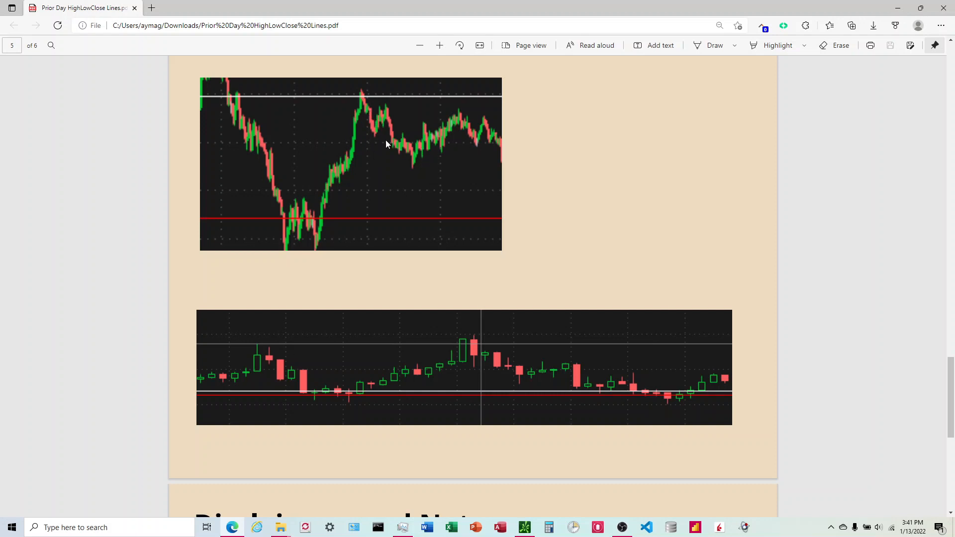
mouse_move(340, 220)
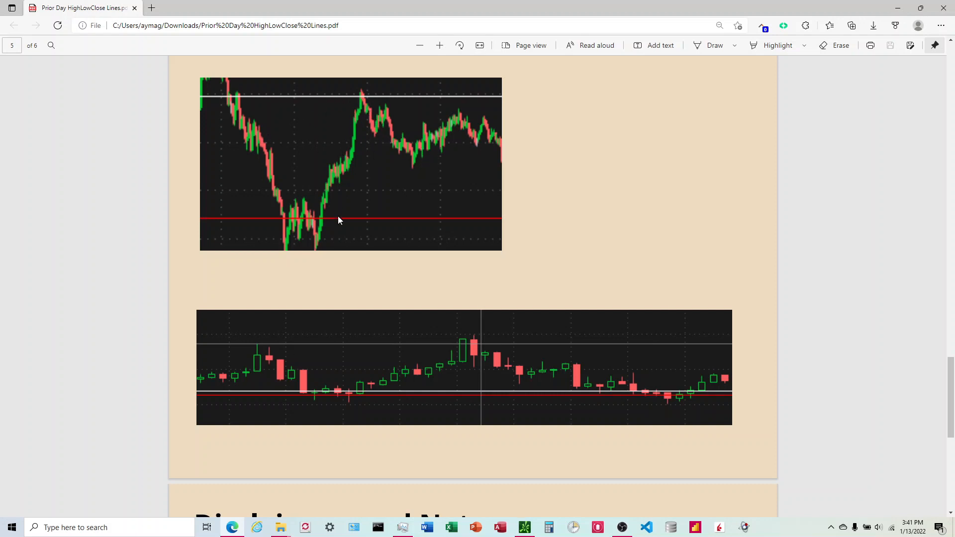
mouse_move(256, 384)
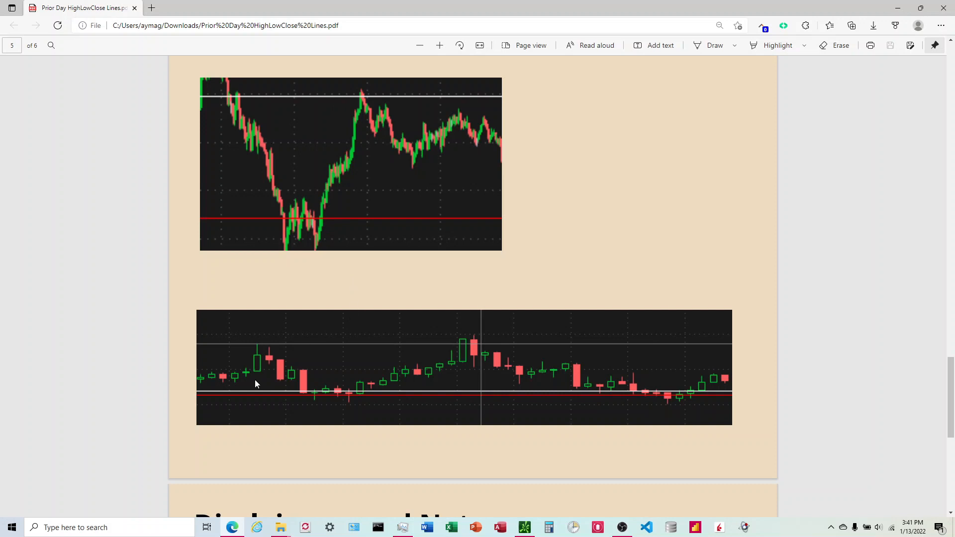
mouse_move(483, 380)
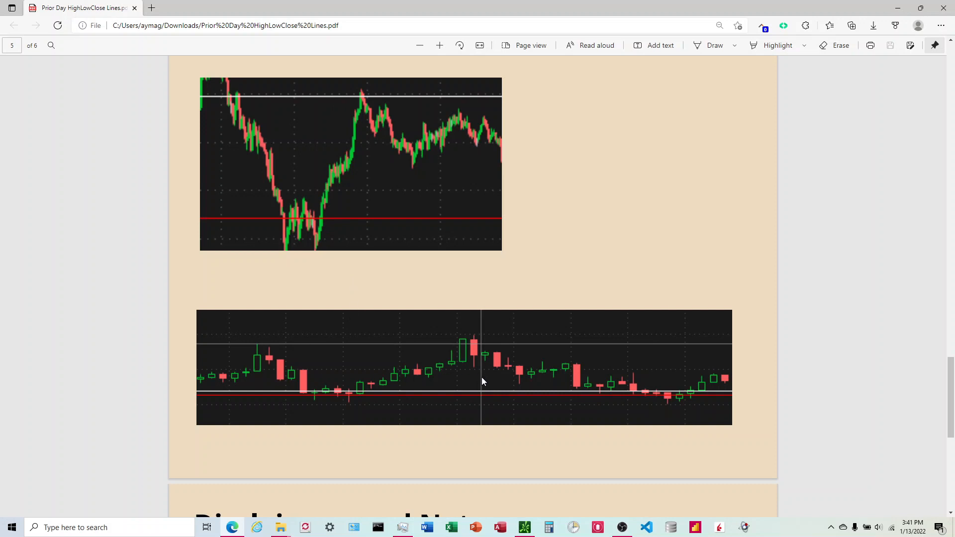
mouse_move(272, 375)
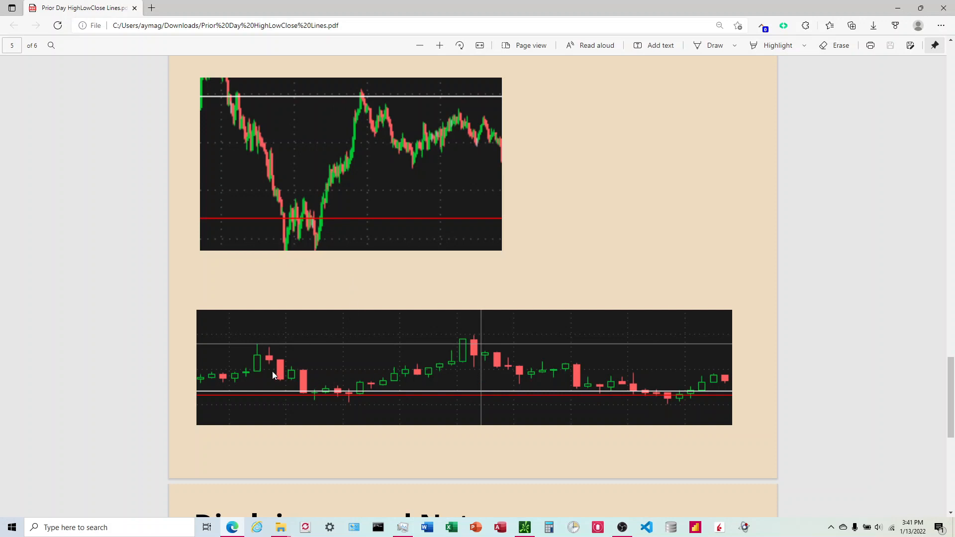
mouse_move(316, 394)
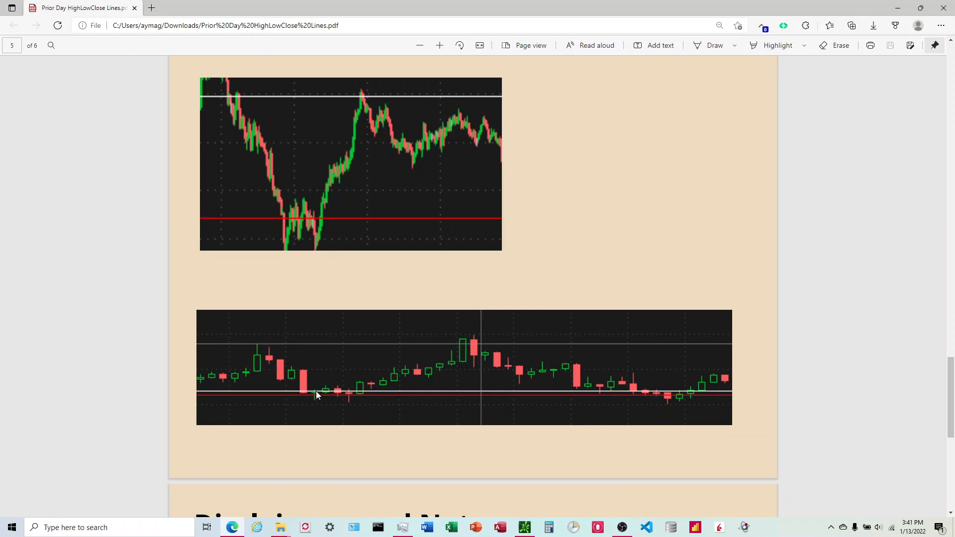
mouse_move(290, 399)
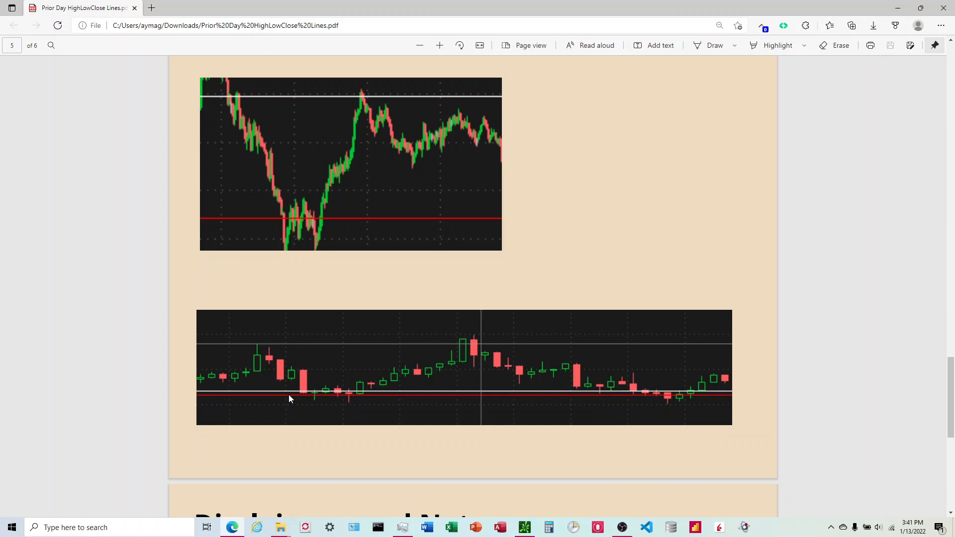
mouse_move(304, 394)
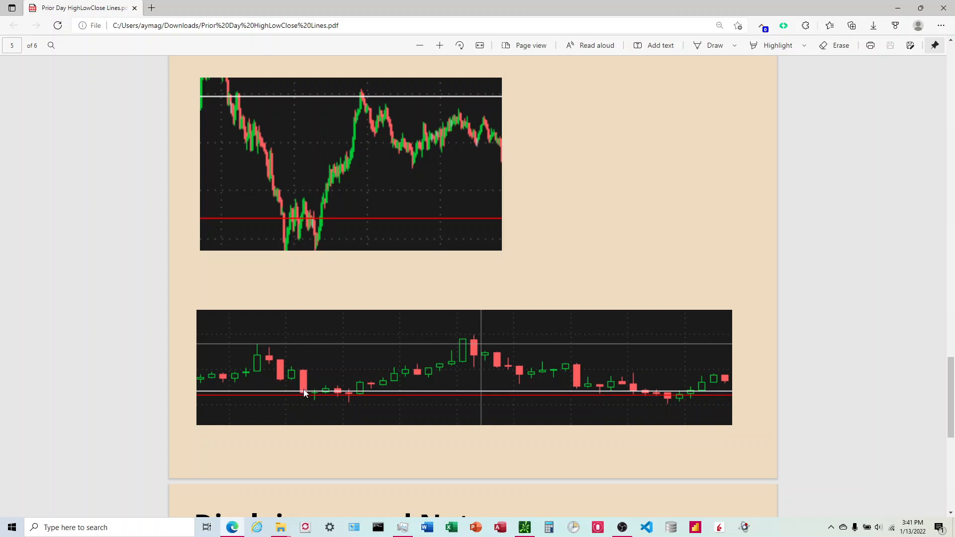
mouse_move(520, 362)
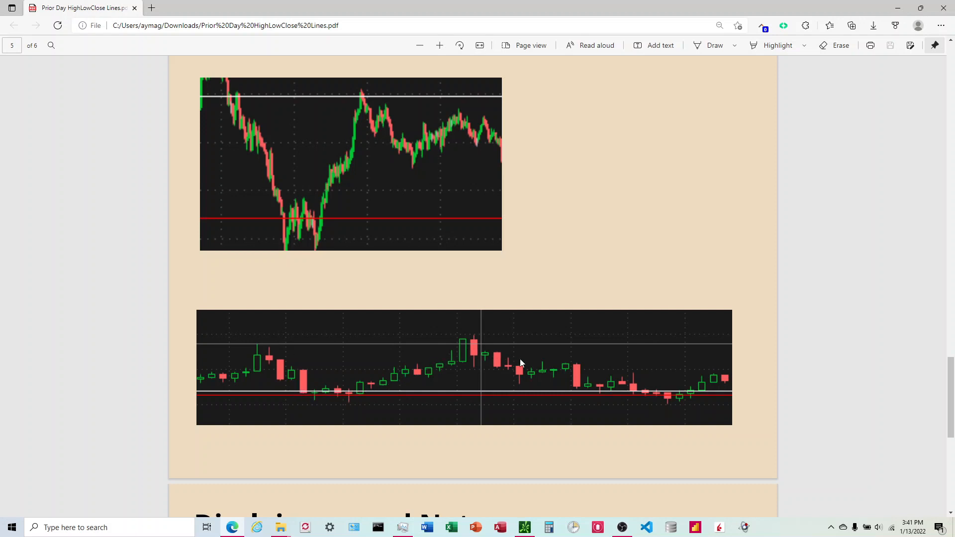
mouse_move(648, 395)
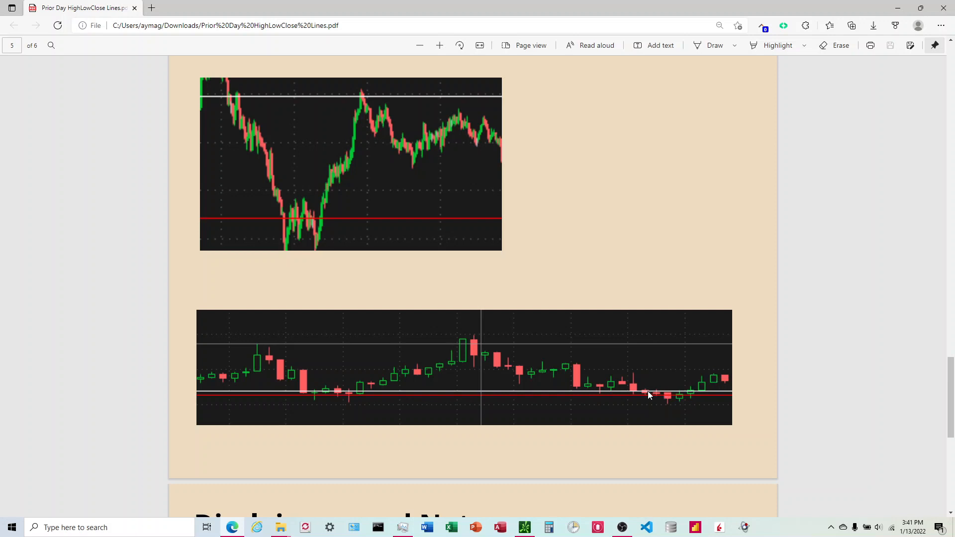
mouse_move(631, 386)
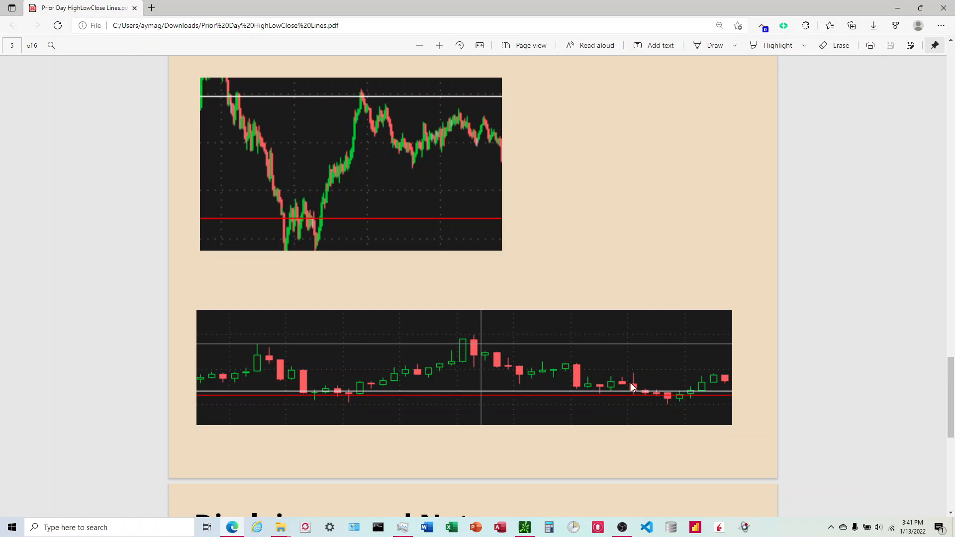
mouse_move(632, 384)
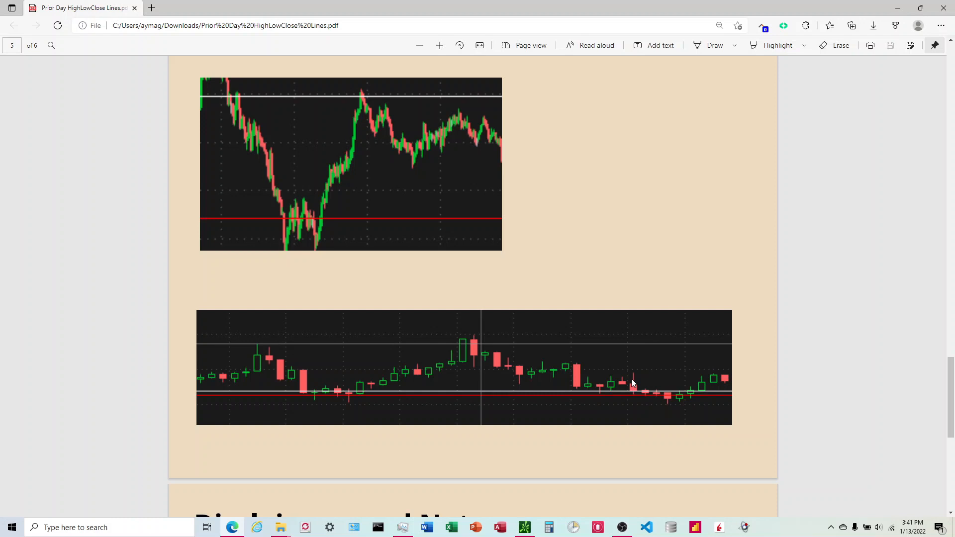
Scroll past the candlestick example chart until the Disclaimers and Notes heading appears.
scroll(down, 3)
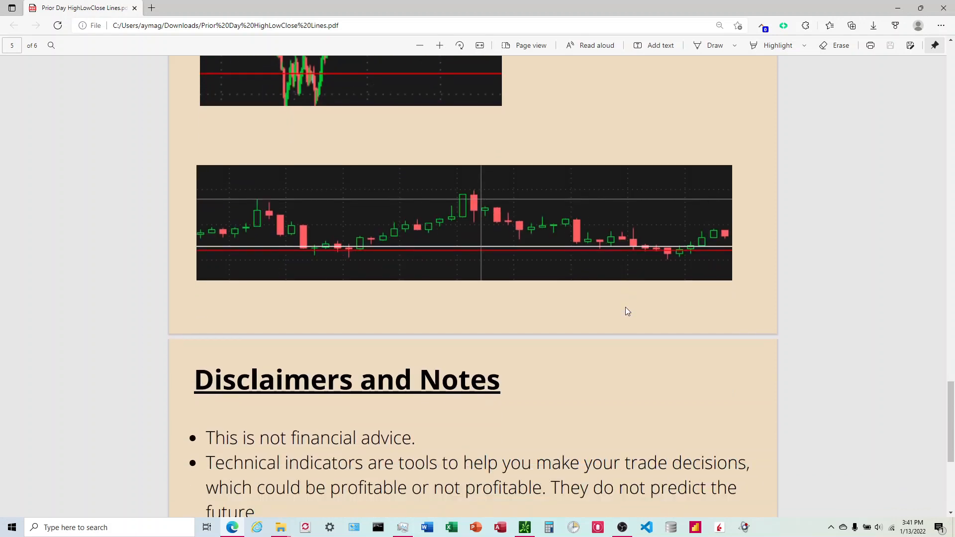
Scroll through page 6's disclaimers and do-not-resell note, then return to the thinkorswim six-chart grid.
scroll(down, 3)
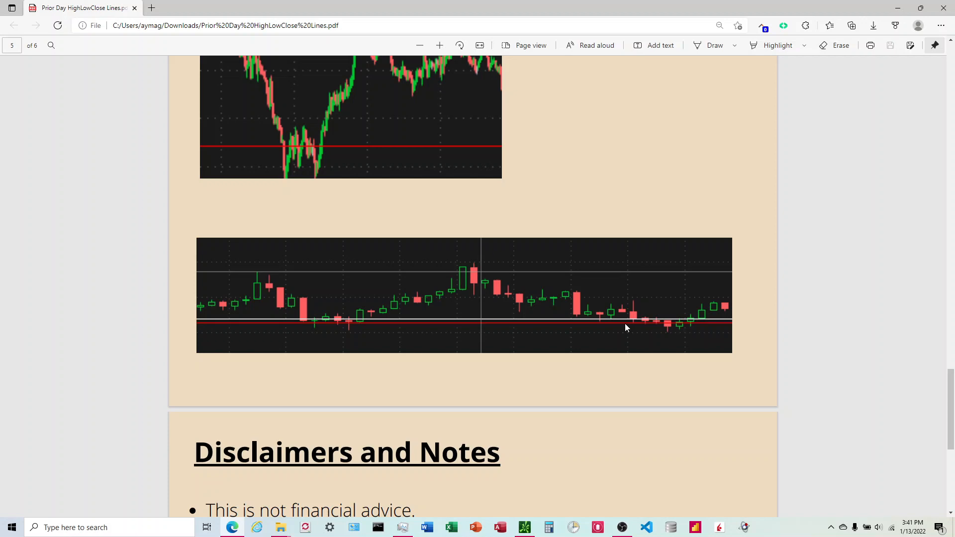
scroll(down, 3)
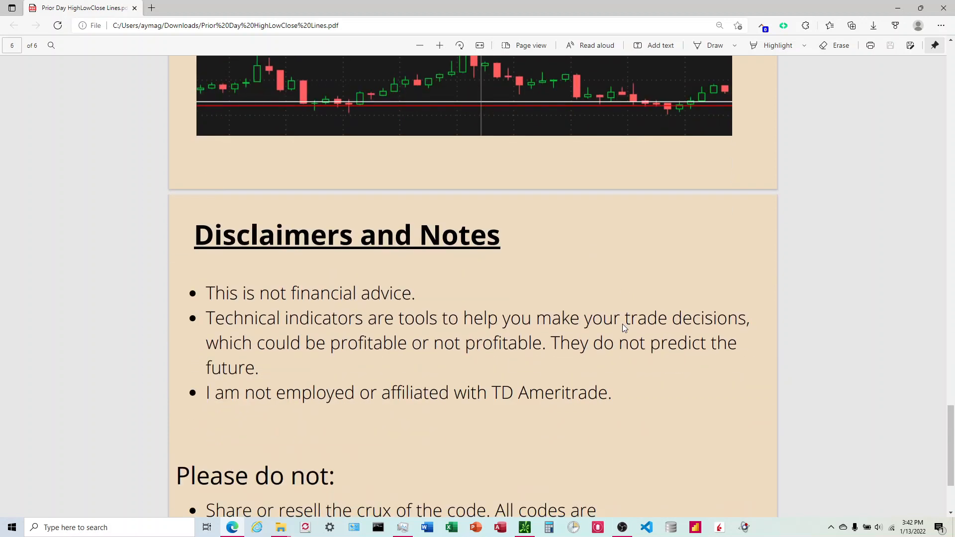
scroll(down, 3)
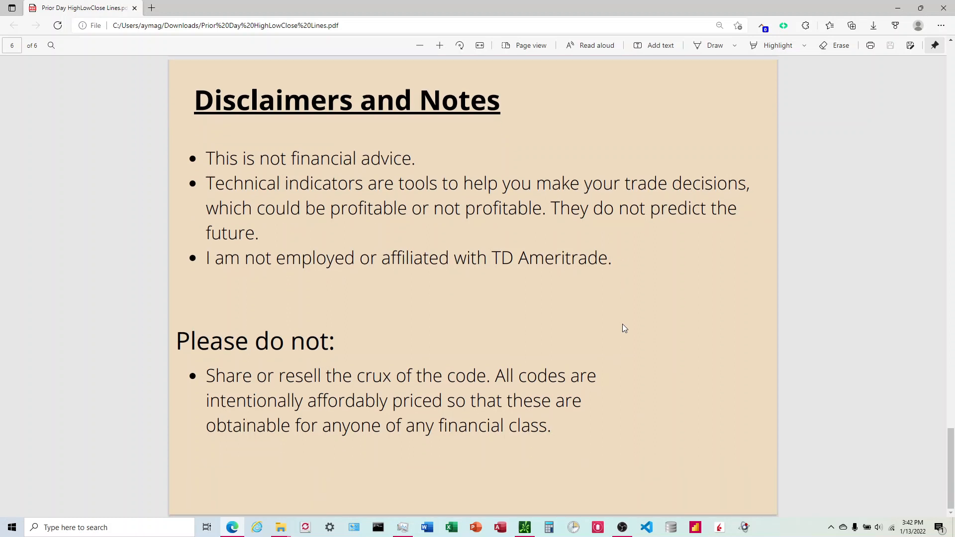
mouse_move(625, 321)
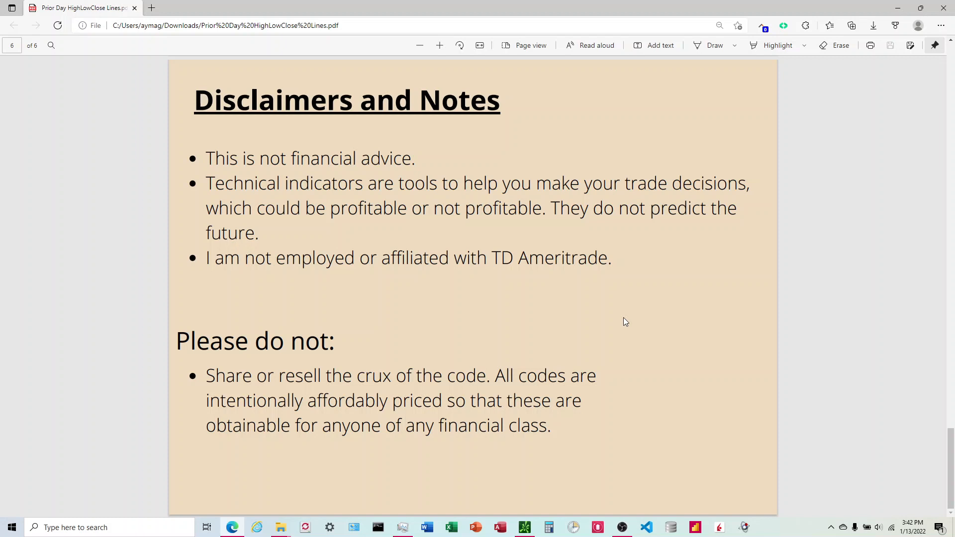
mouse_move(628, 308)
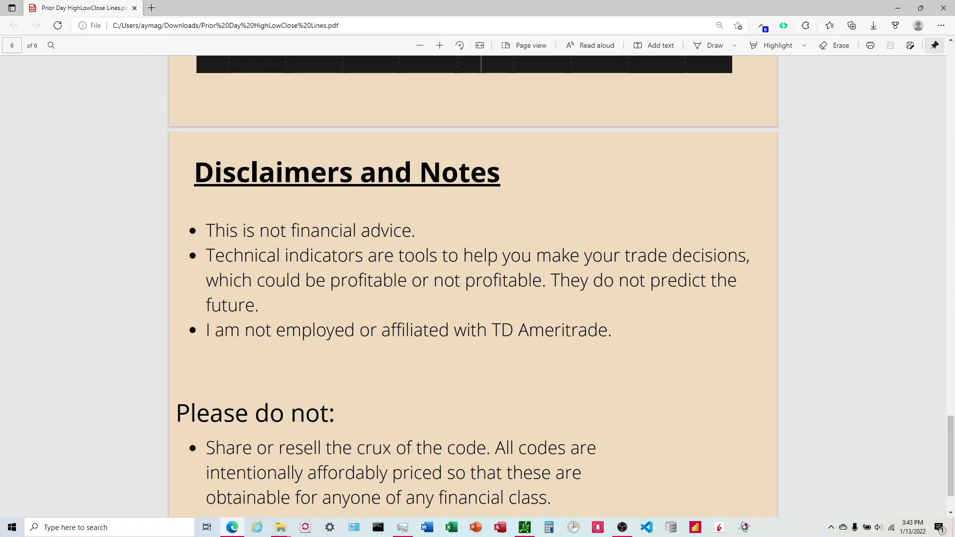
click(694, 527)
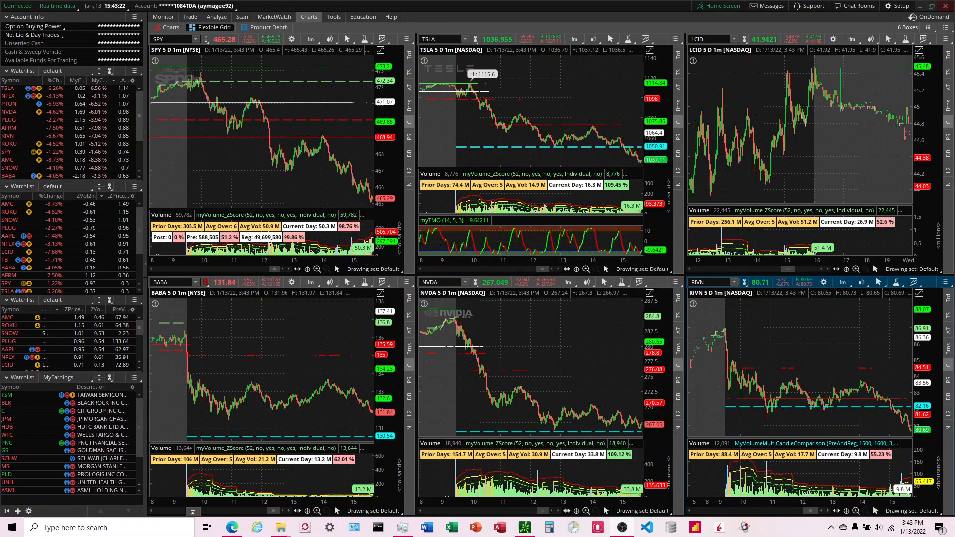